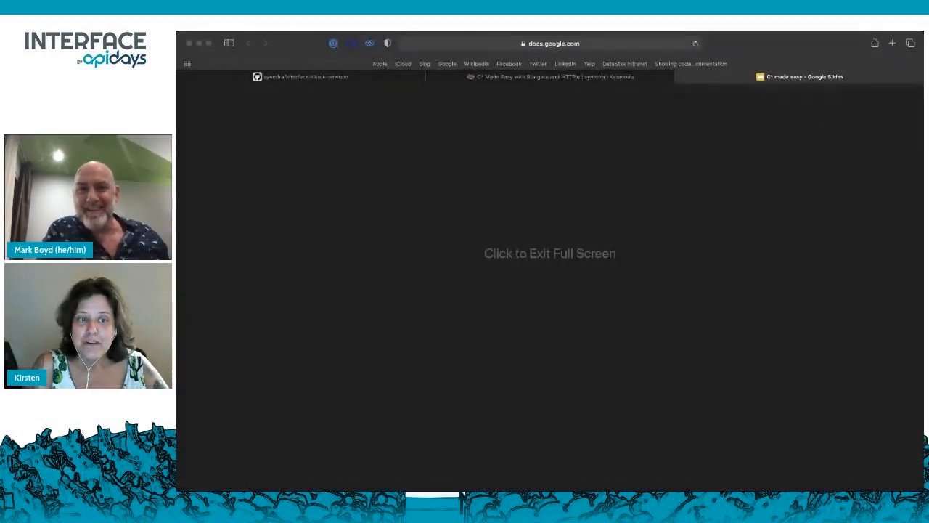
# Exit Safari full screen to show the 'C* made easy' deck with its Astra/Stargate agenda slide.
pyautogui.click(550, 253)
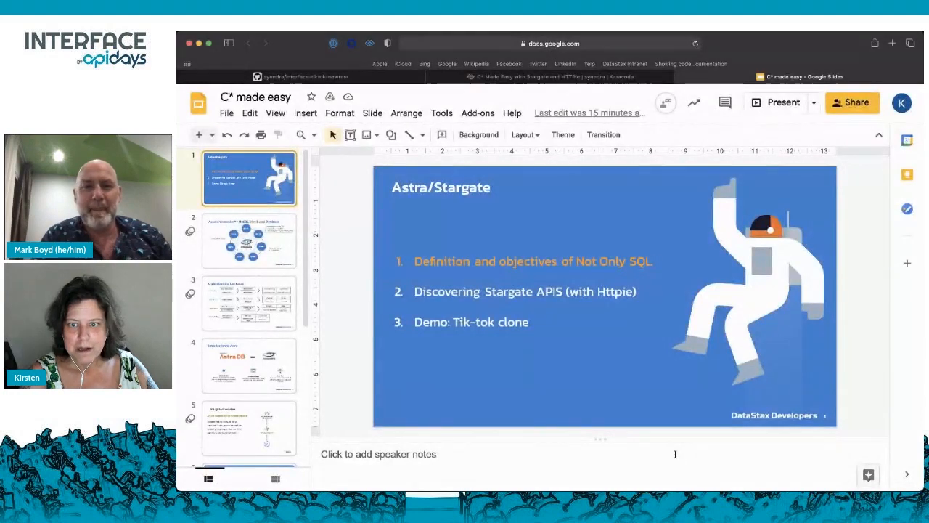
pyautogui.click(777, 102)
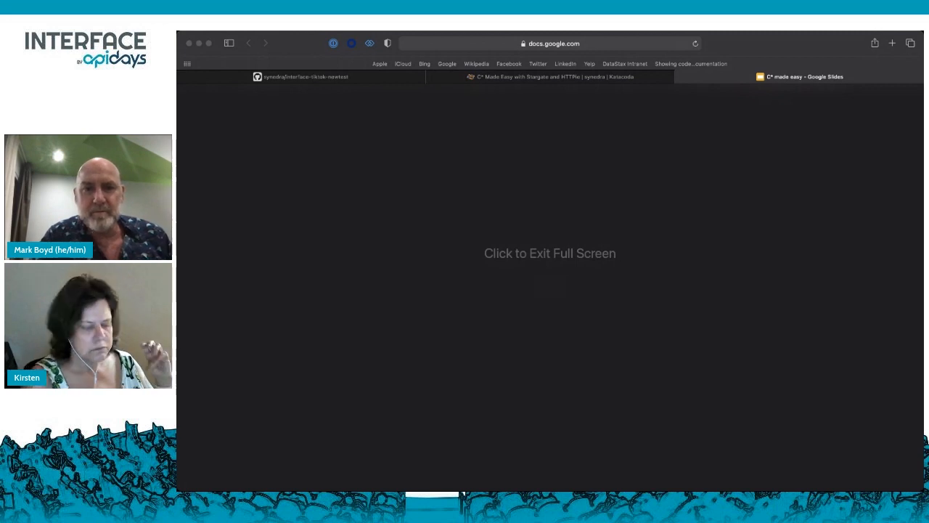
pyautogui.click(550, 252)
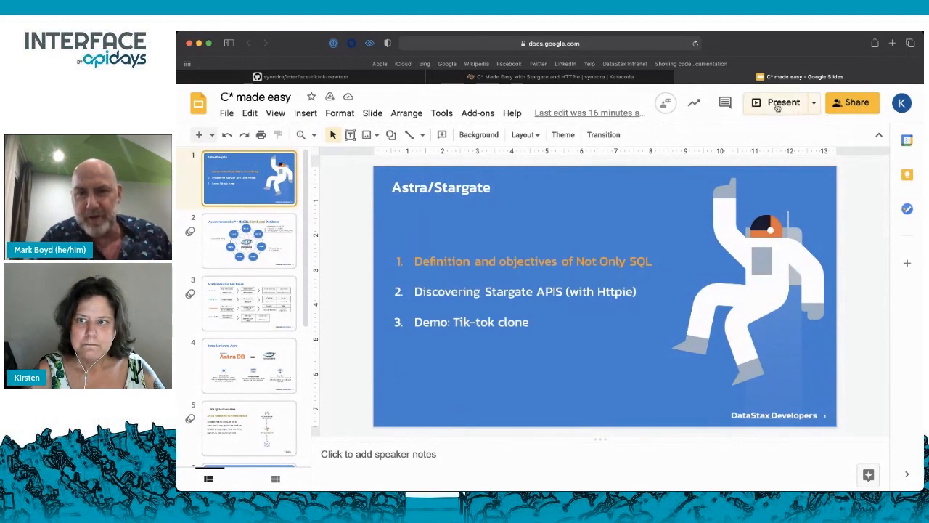
pyautogui.click(779, 103)
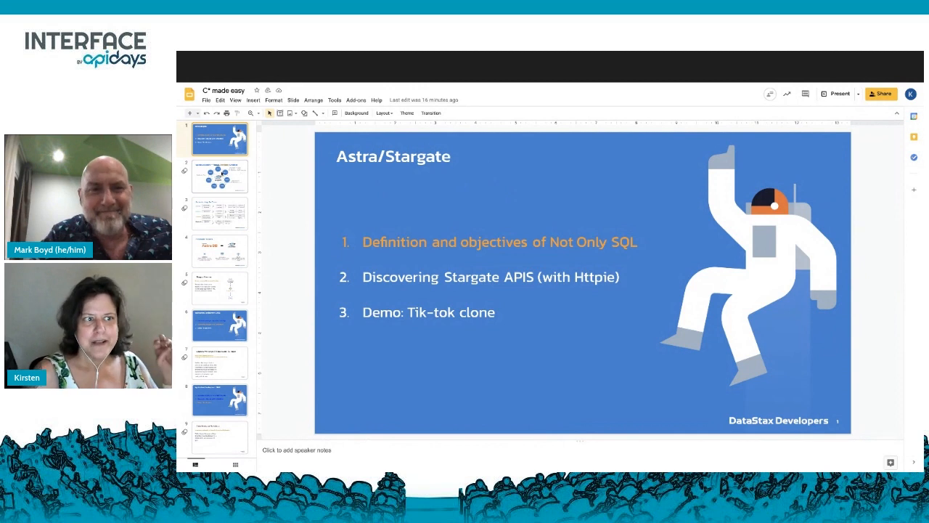
pyautogui.click(220, 175)
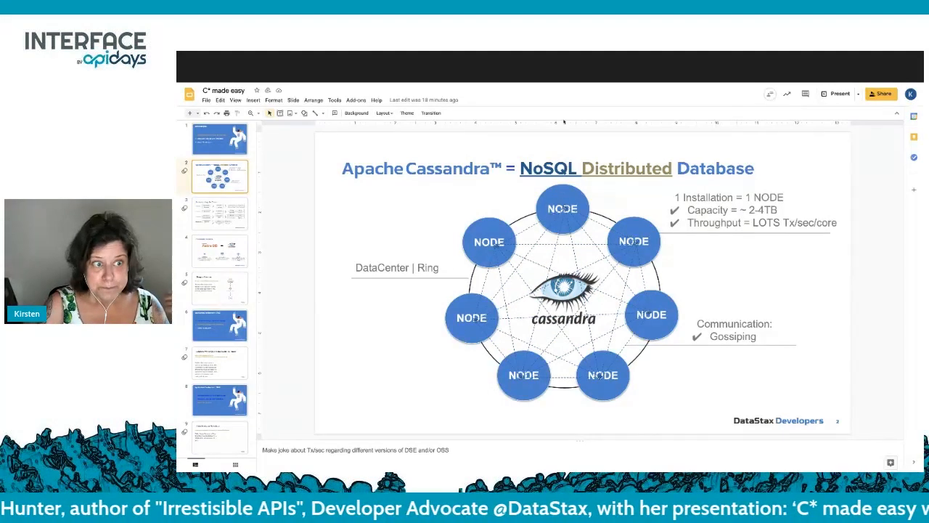
# Select the next slide thumbnail in the filmstrip to advance the deck.
pyautogui.click(219, 213)
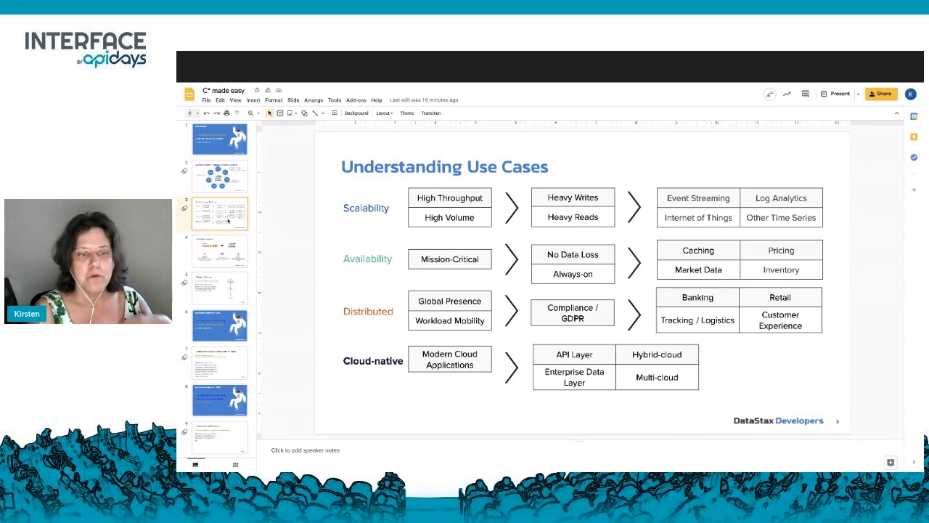
pyautogui.moveTo(350, 224)
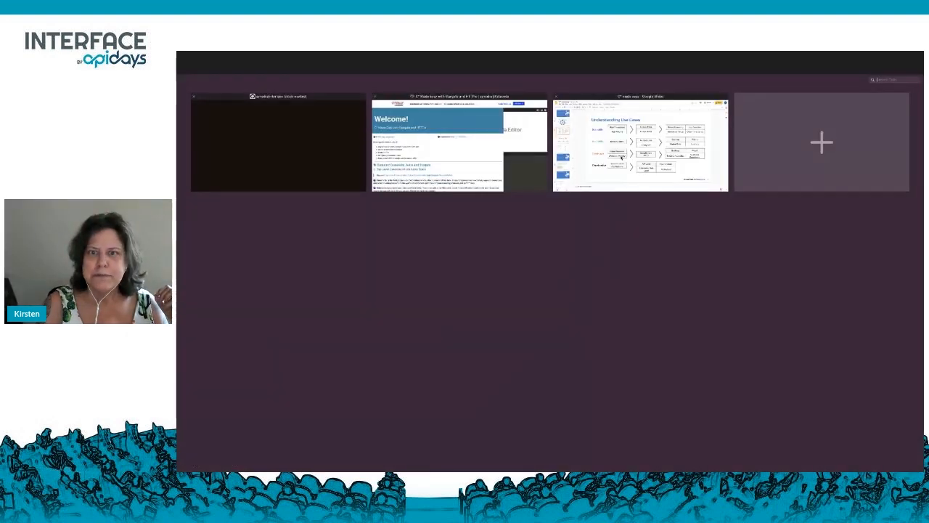
# Return to the Google Slides tab and show slide 4, 'Introduction to Astra'.
pyautogui.click(450, 142)
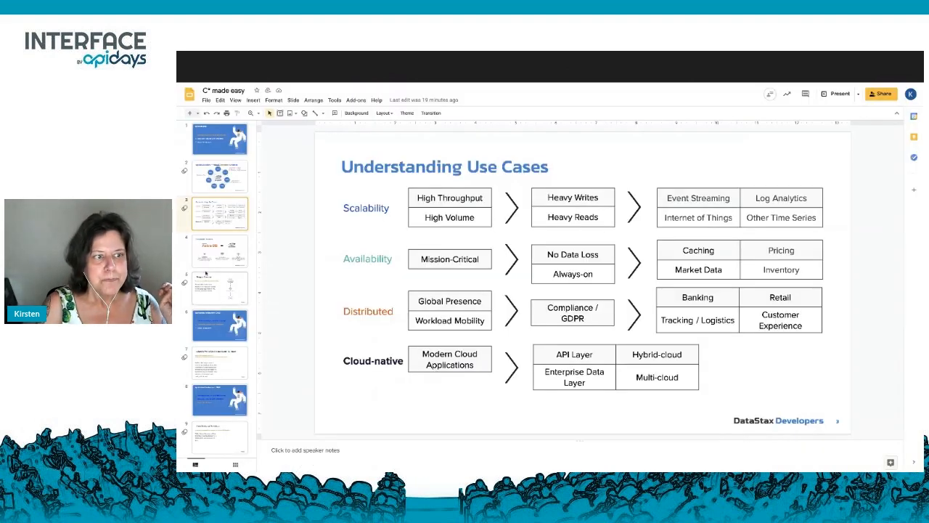
pyautogui.click(220, 249)
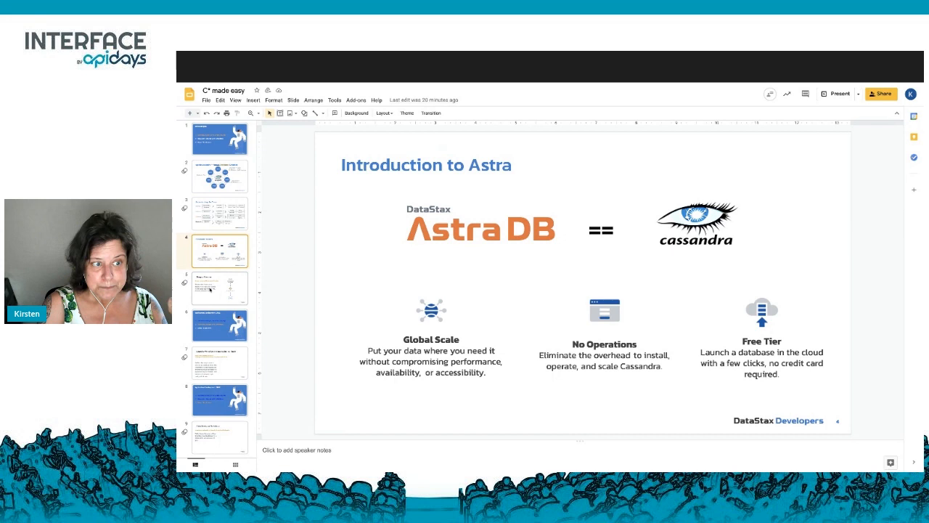
# Show slide 5, 'Stargate Overview', describing Stargate as an open source data API framework.
pyautogui.click(219, 287)
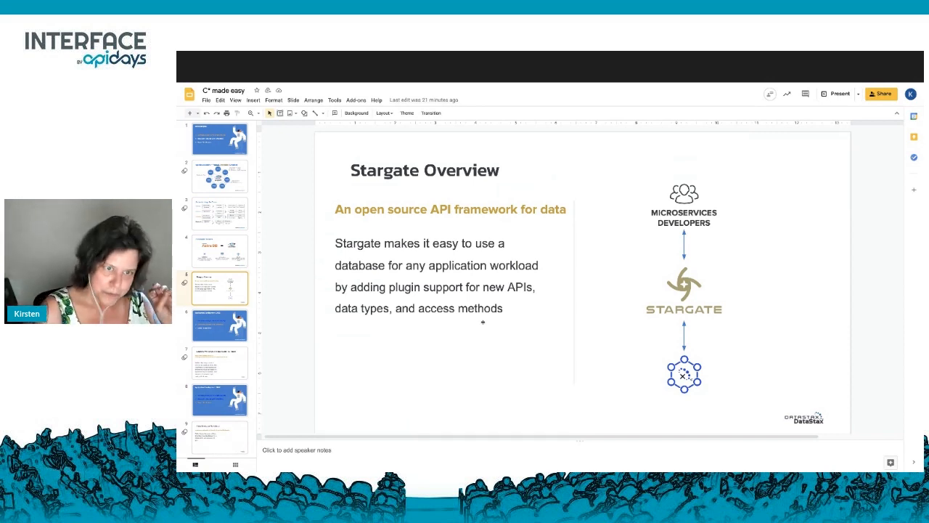
# Switch to the Katacoda 'C* Made Easy with Stargate and HTTPie' scenario page.
pyautogui.click(219, 325)
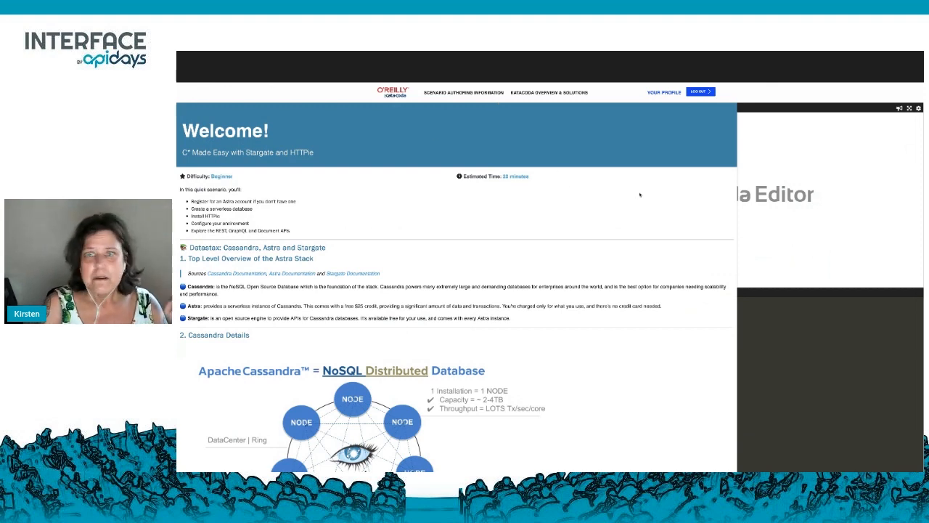
# Scroll through the Katacoda welcome page, then switch to the Astra DB sign-in tab.
pyautogui.scroll(-3)
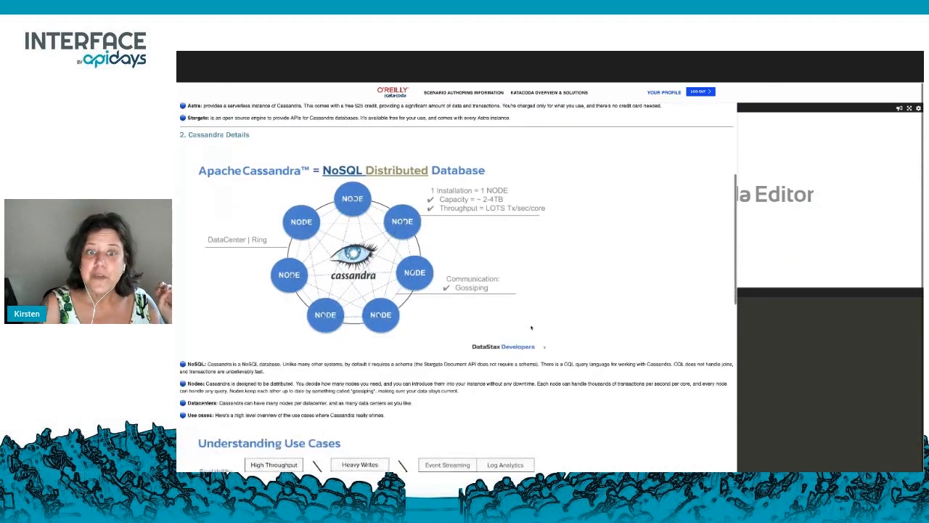
pyautogui.scroll(-3)
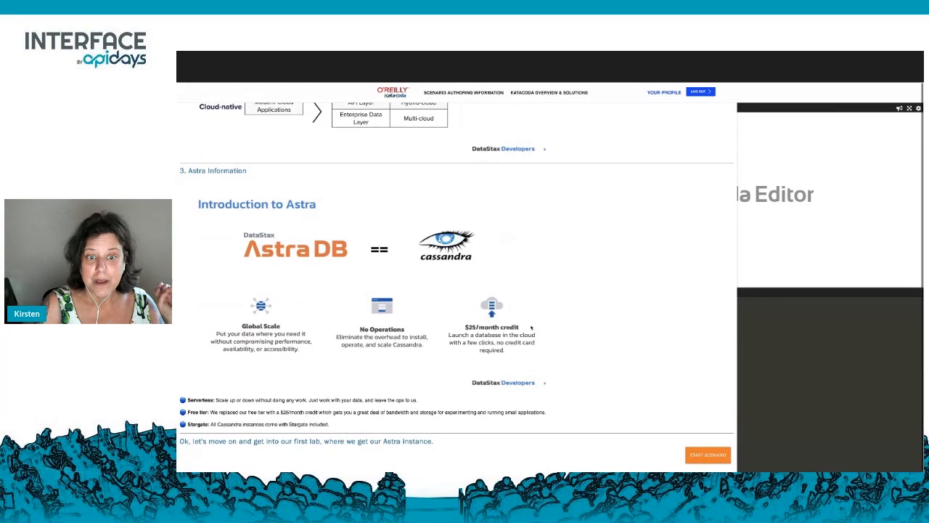
pyautogui.click(708, 455)
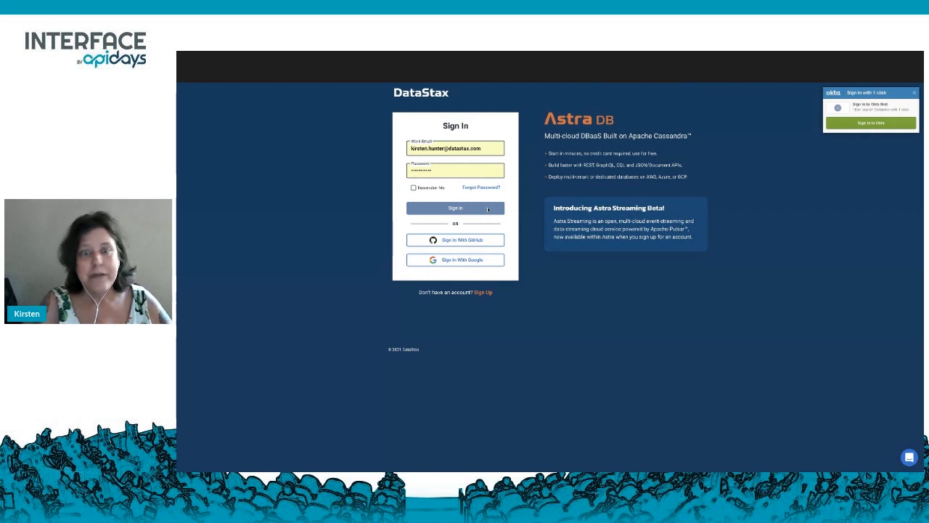
# Sign in to Astra DB to reach the dashboard with the 24-database list.
pyautogui.click(455, 208)
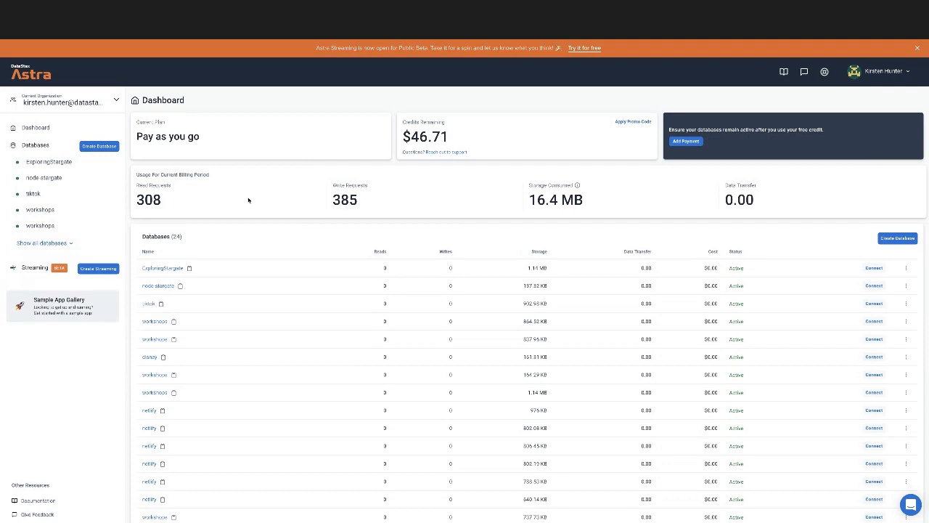
# Scroll through the Databases table on the Astra DB dashboard.
pyautogui.scroll(-3)
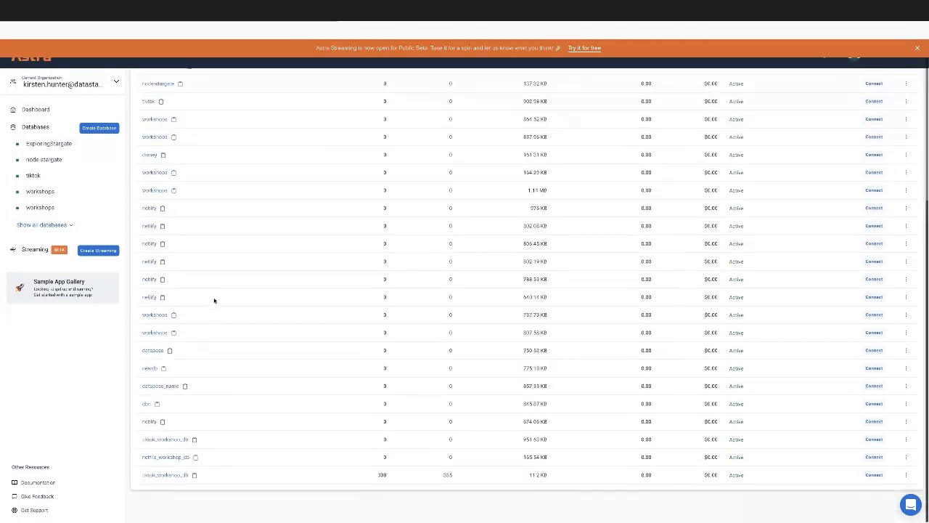
pyautogui.scroll(3)
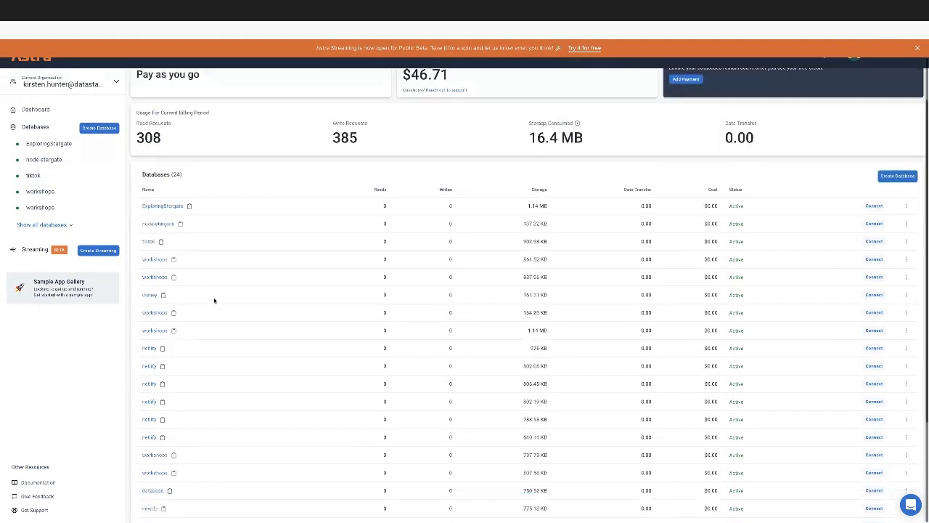
pyautogui.scroll(-3)
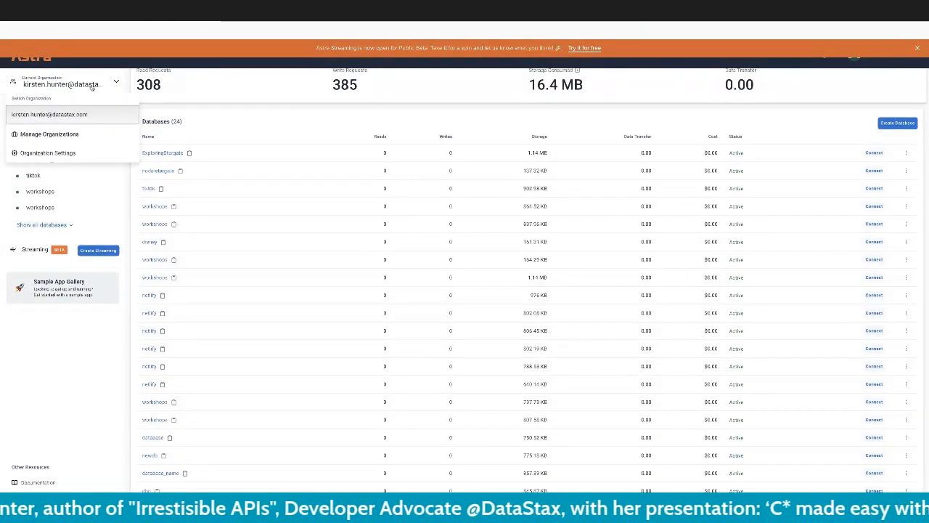
pyautogui.moveTo(47, 153)
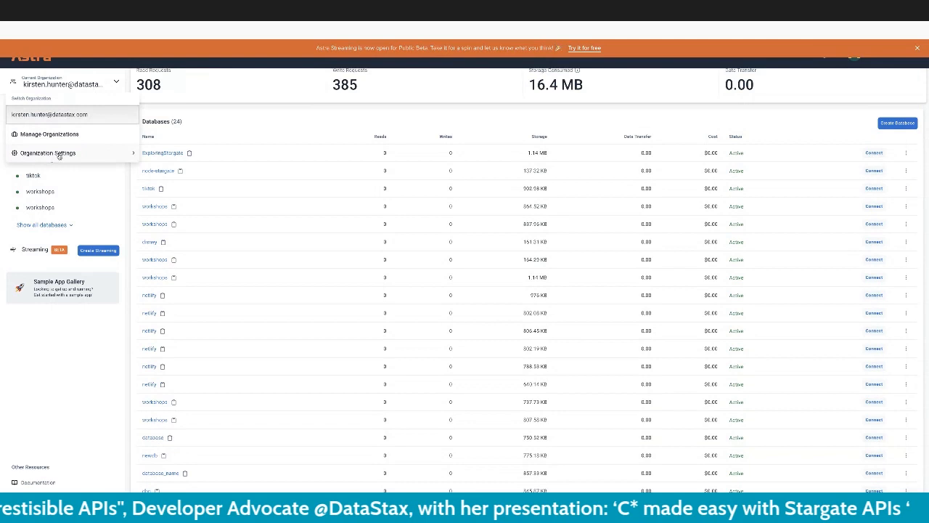
# Open Organization Settings to view User Management with one active user.
pyautogui.click(47, 153)
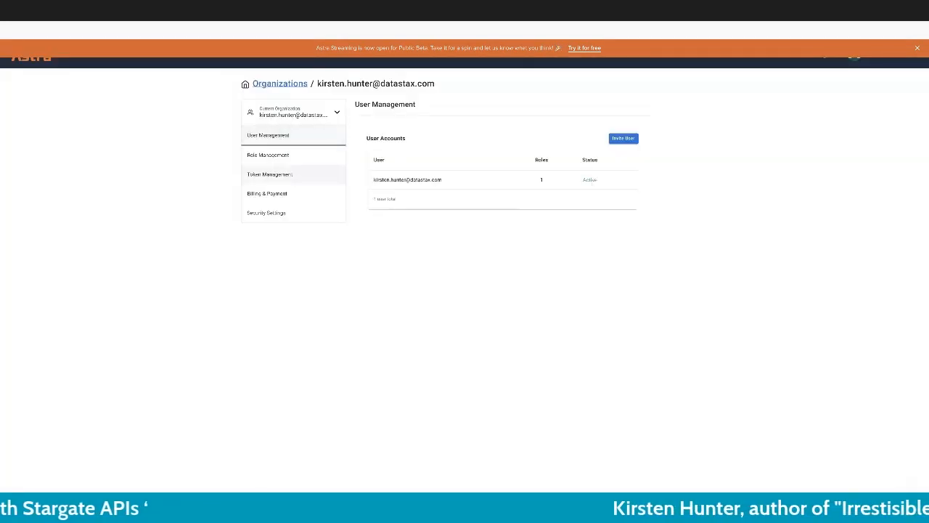
# Go to Token Management and scroll through the existing application tokens.
pyautogui.click(269, 173)
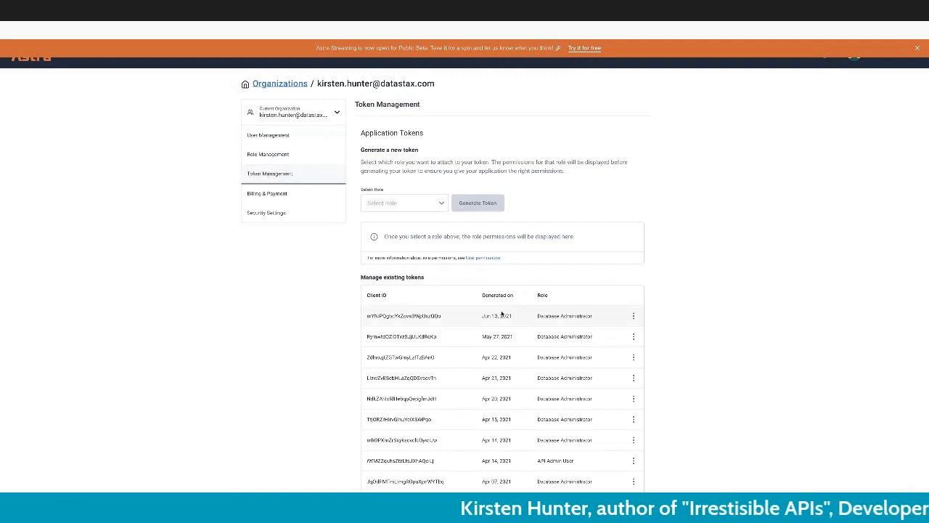
pyautogui.scroll(-3)
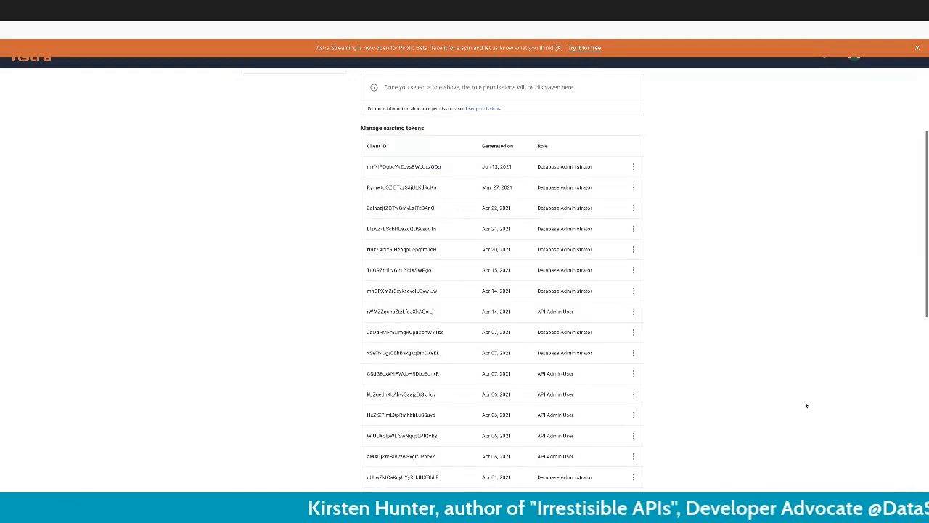
pyautogui.scroll(-3)
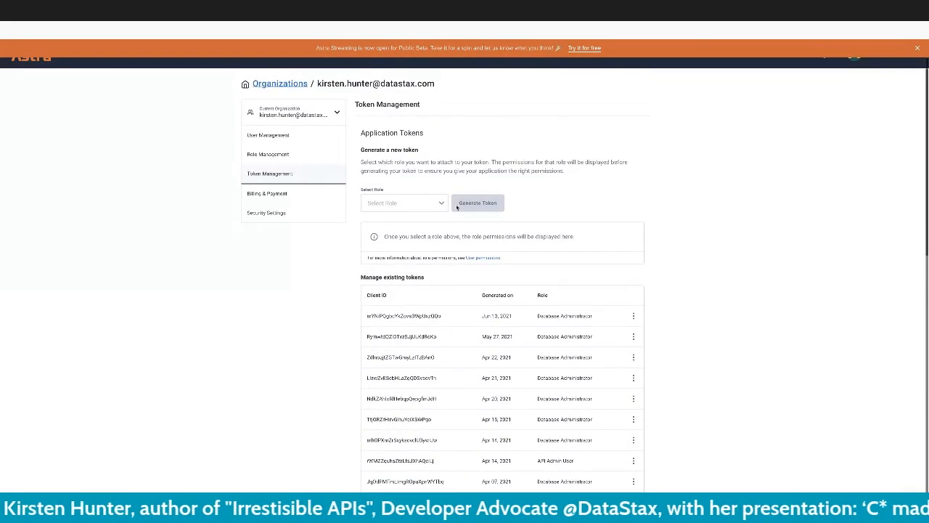
pyautogui.moveTo(535, 269)
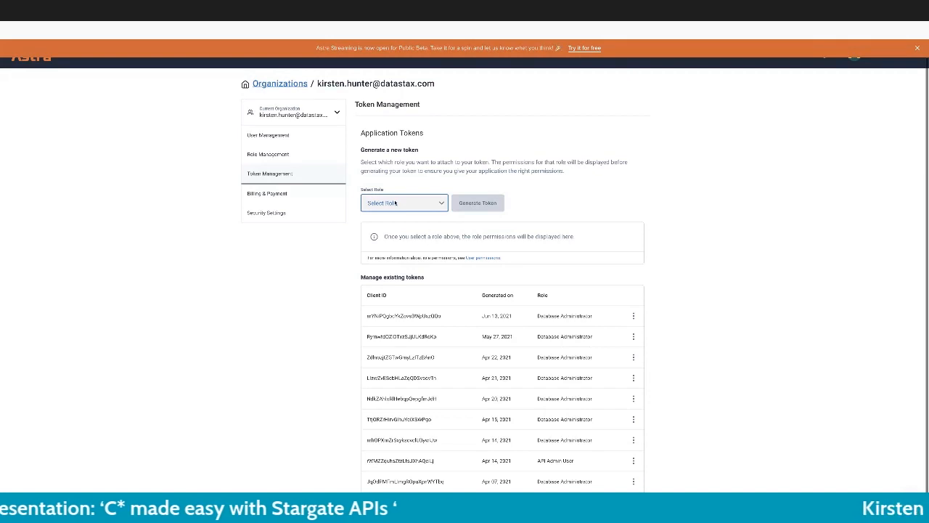
# Choose Database Administrator as the new token's role, listing its permissions.
pyautogui.click(403, 202)
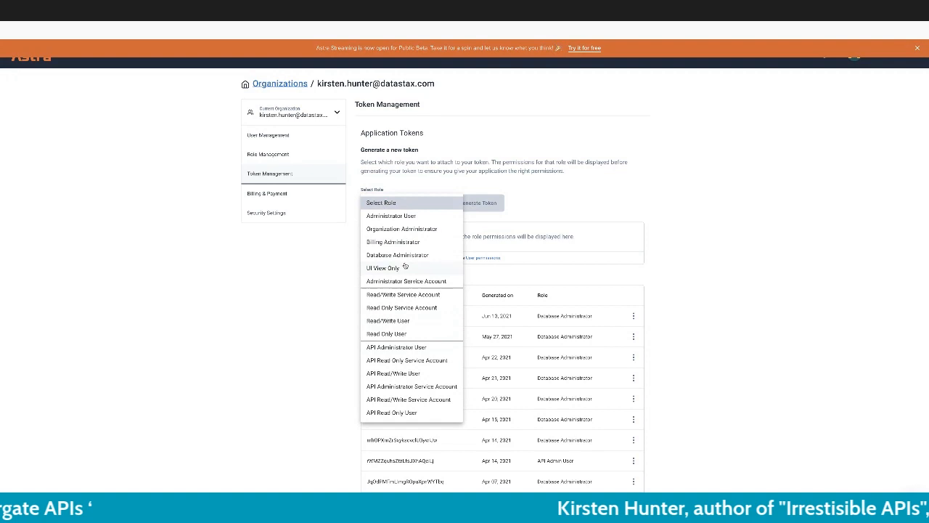
pyautogui.click(397, 255)
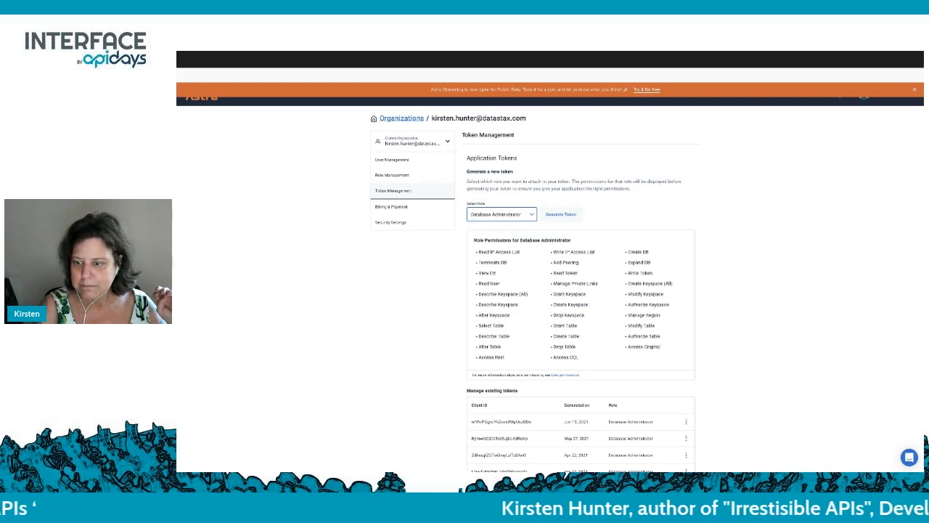
pyautogui.moveTo(769, 174)
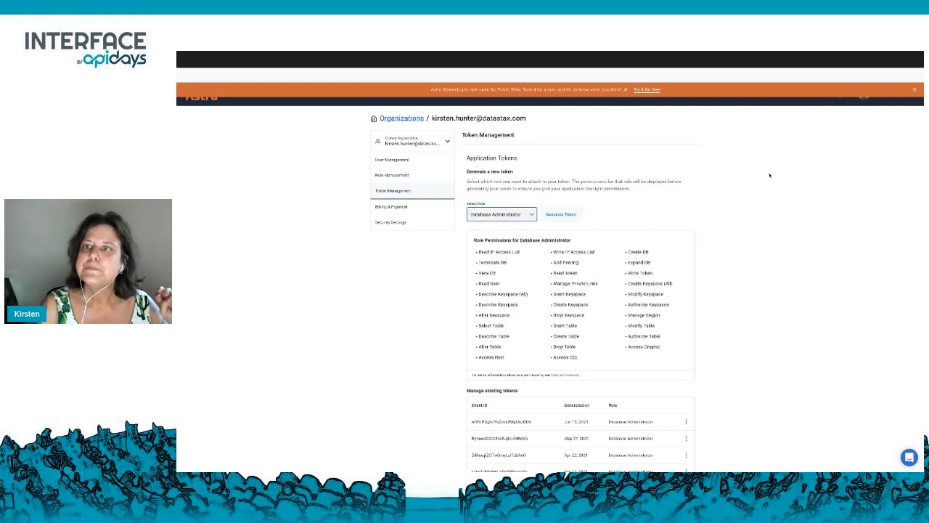
pyautogui.moveTo(768, 177)
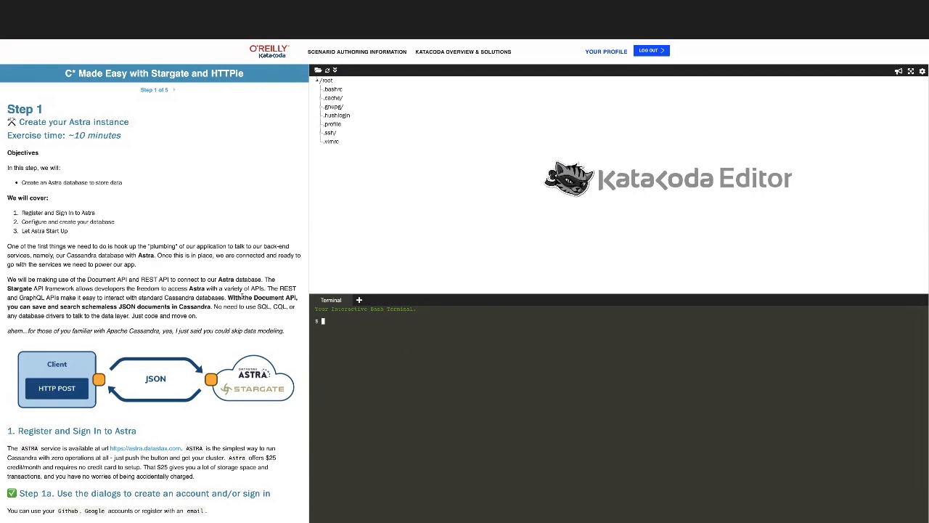
pyautogui.scroll(-3)
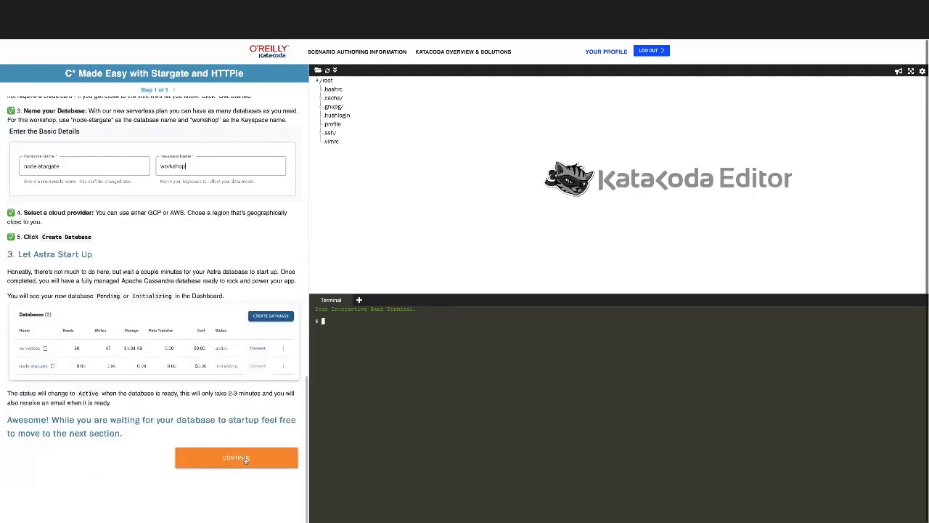
pyautogui.click(236, 458)
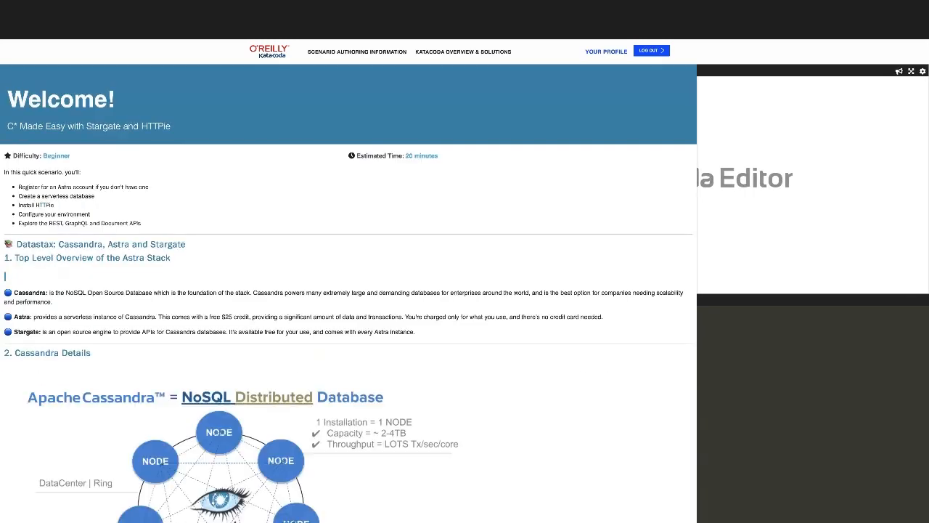
pyautogui.scroll(-3)
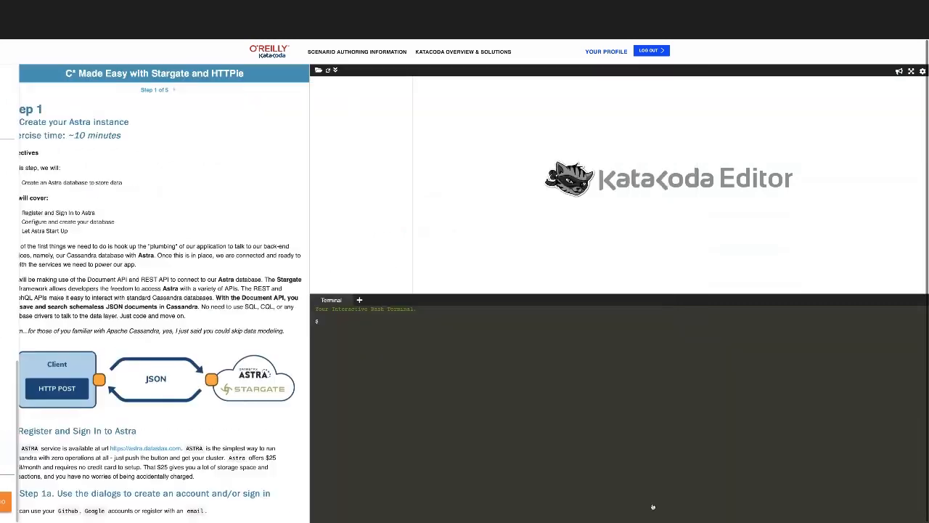
pyautogui.scroll(-3)
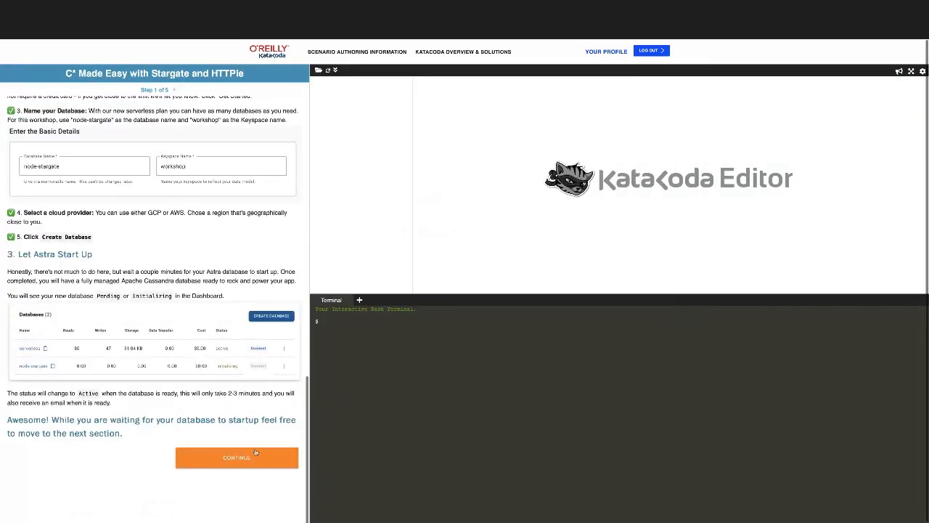
pyautogui.click(236, 457)
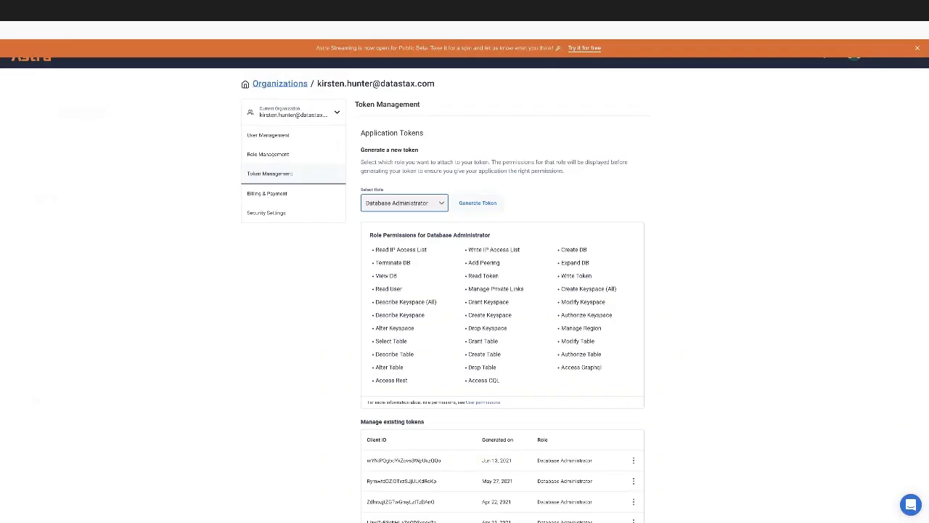
pyautogui.moveTo(212, 110)
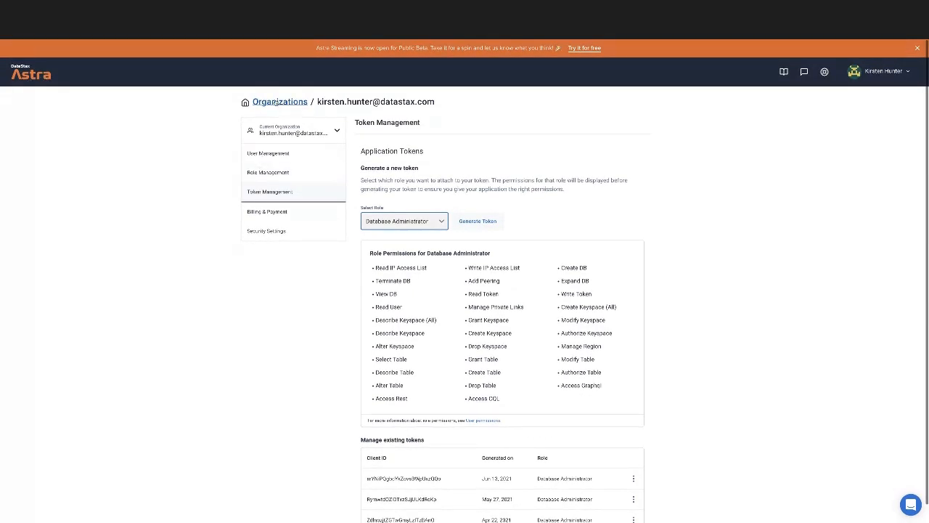
# Go back to the Astra DB dashboard showing the plan, credit and databases.
pyautogui.click(280, 102)
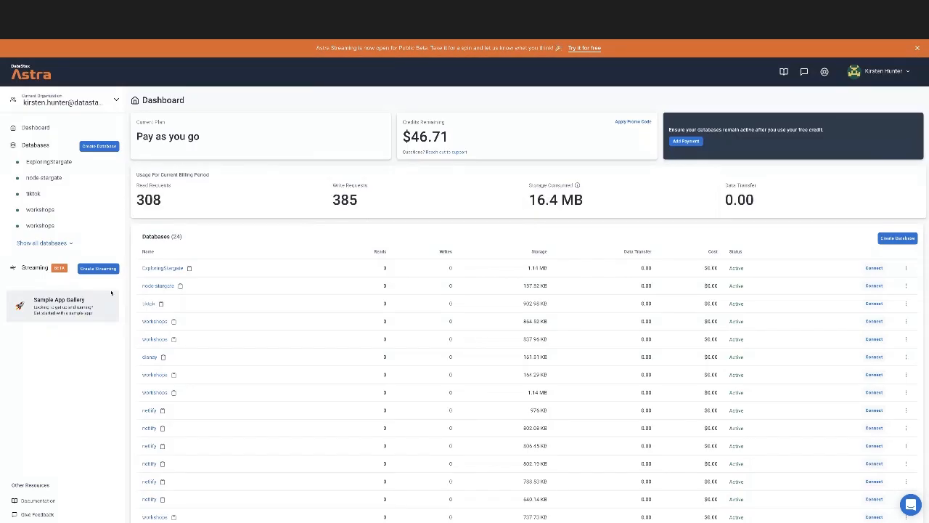
# Open tiktok_workshop_db and look through its Settings and Connect pages.
pyautogui.scroll(-3)
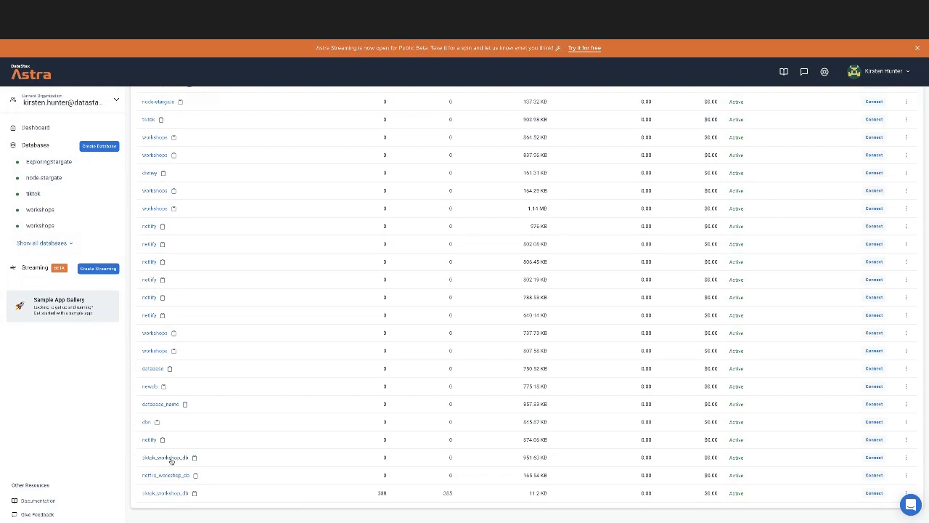
pyautogui.click(164, 457)
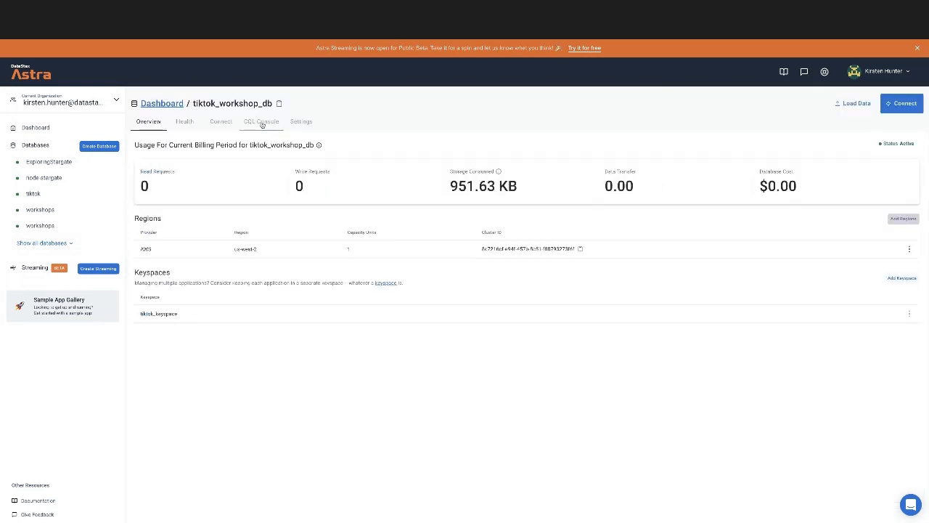
pyautogui.click(301, 121)
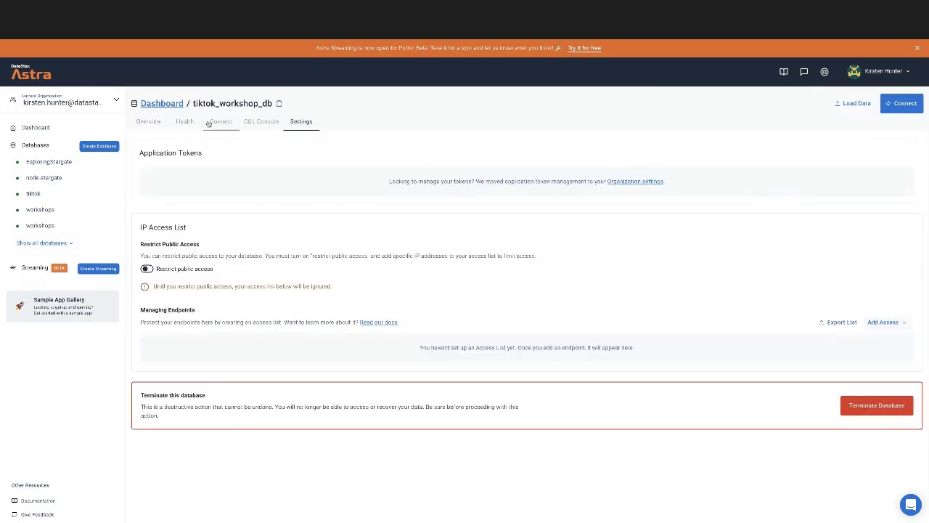
pyautogui.click(220, 121)
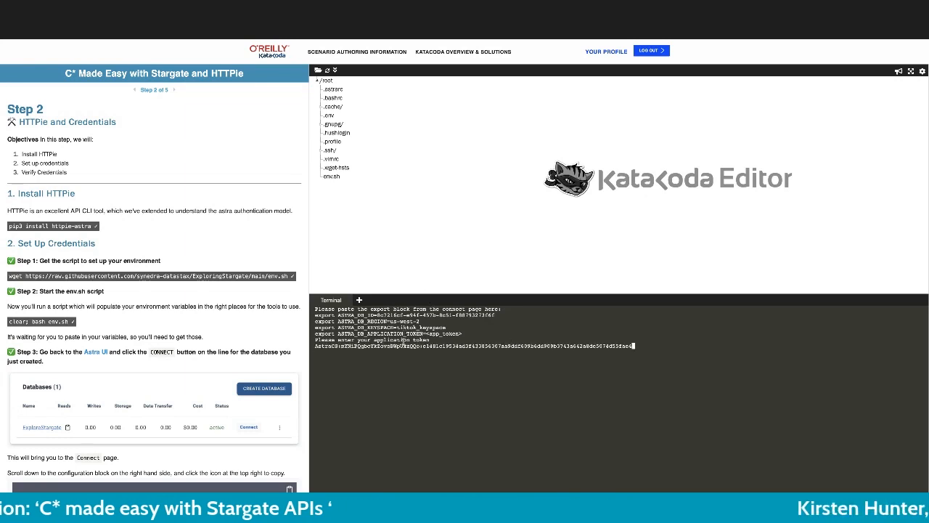
# Submit the pasted export block and application token to the env.sh setup script.
pyautogui.press('Return')
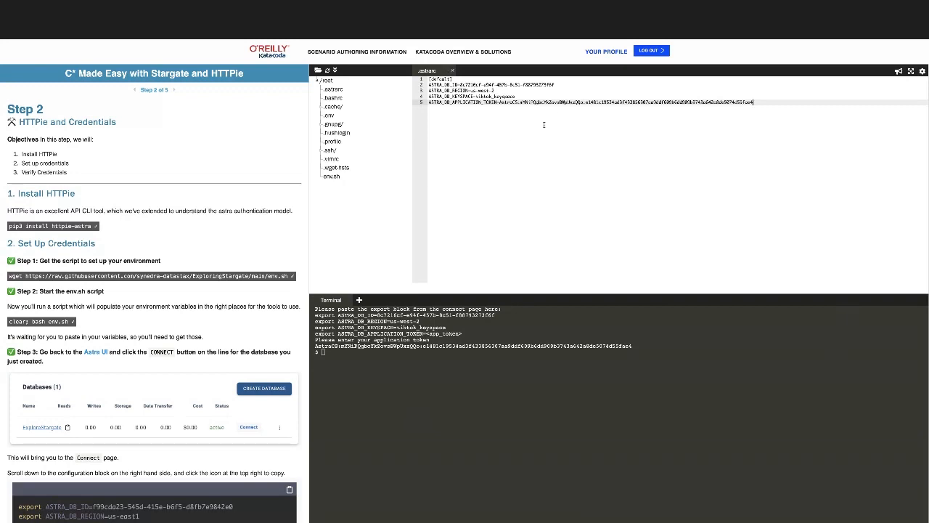
# Run the Verify Credentials HTTPie keyspaces call, returning 200 with tiktok_keyspace listed.
pyautogui.scroll(-3)
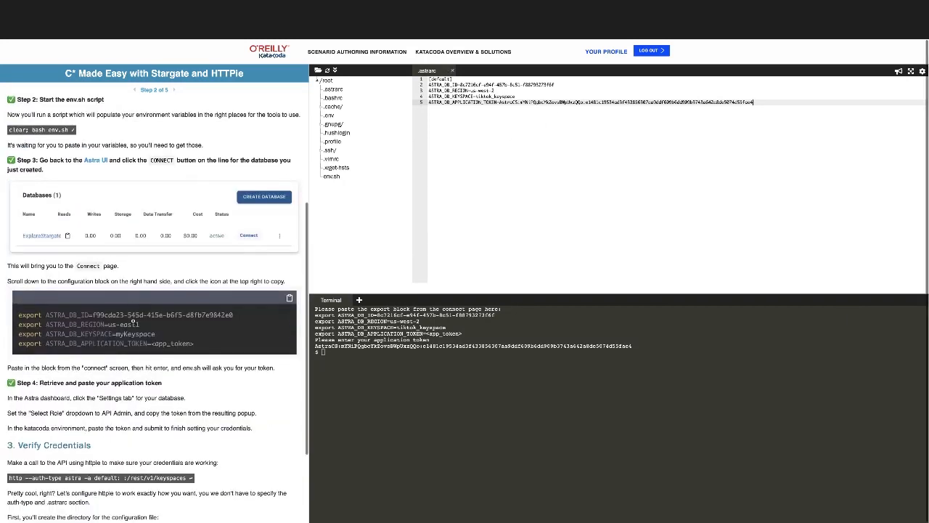
pyautogui.scroll(-3)
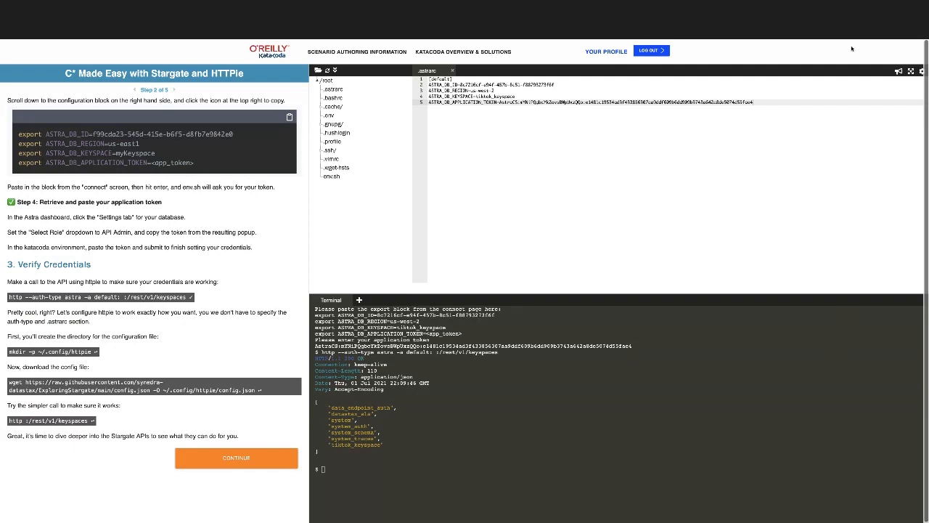
pyautogui.moveTo(203, 398)
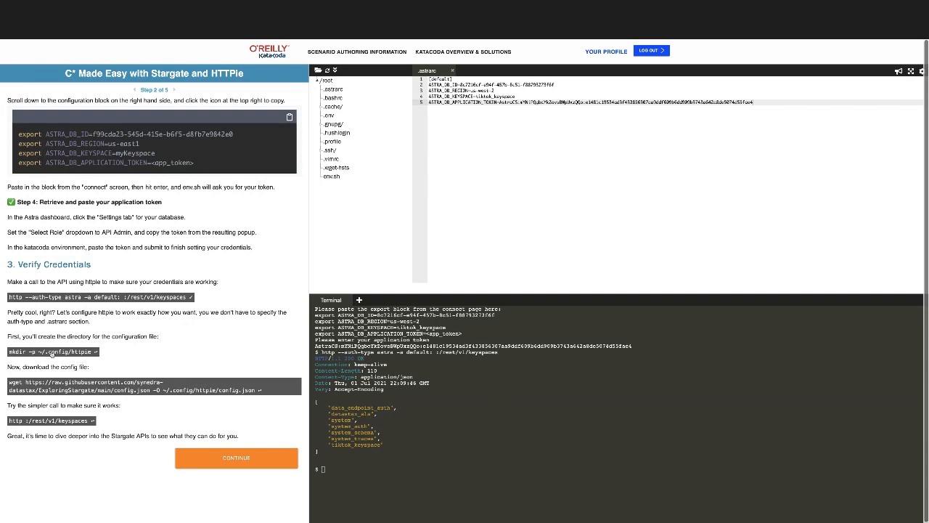
# Advance to Step 3 and run the cavemen create-table POST, which gets connection refused.
pyautogui.click(236, 457)
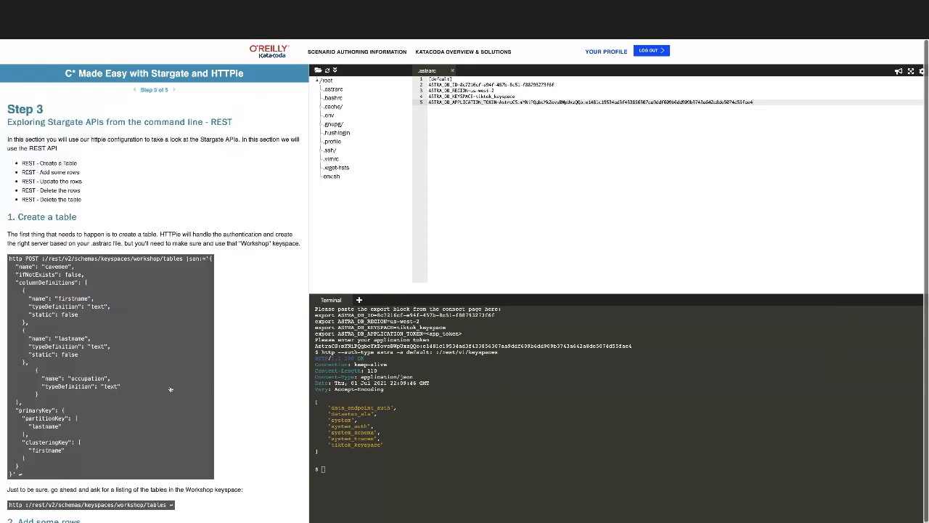
pyautogui.scroll(-3)
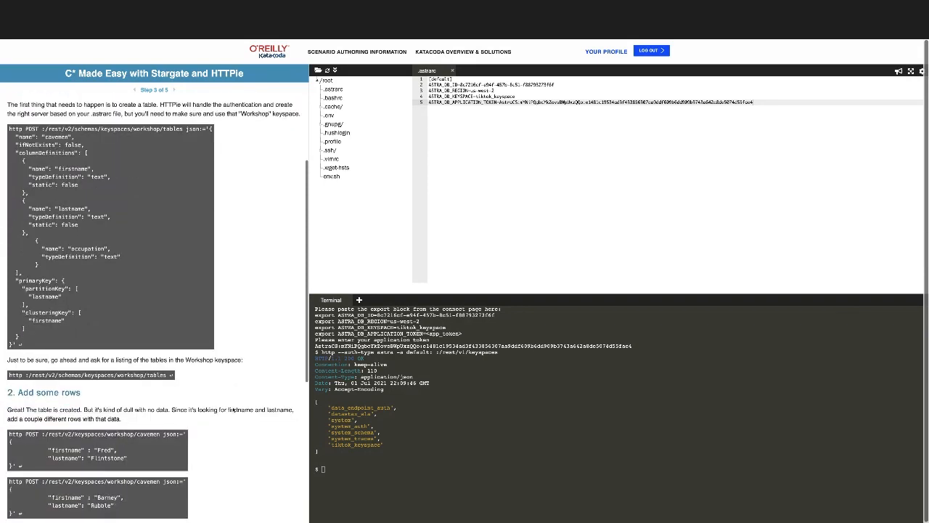
pyautogui.scroll(-3)
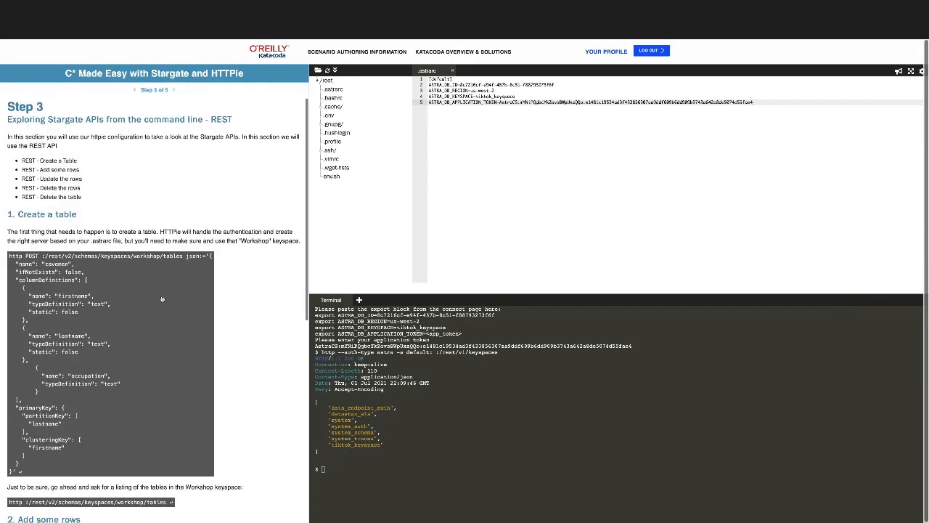
pyautogui.scroll(-3)
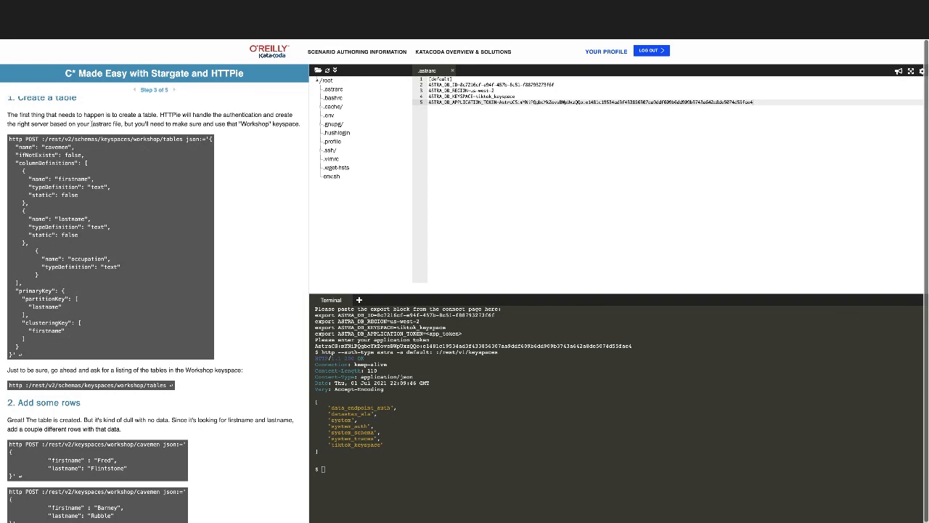
pyautogui.scroll(-3)
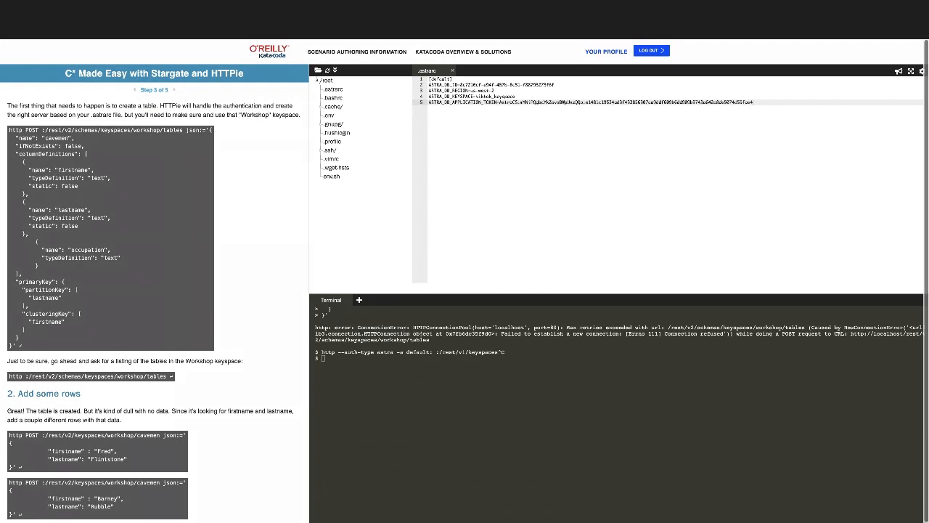
pyautogui.moveTo(487, 188)
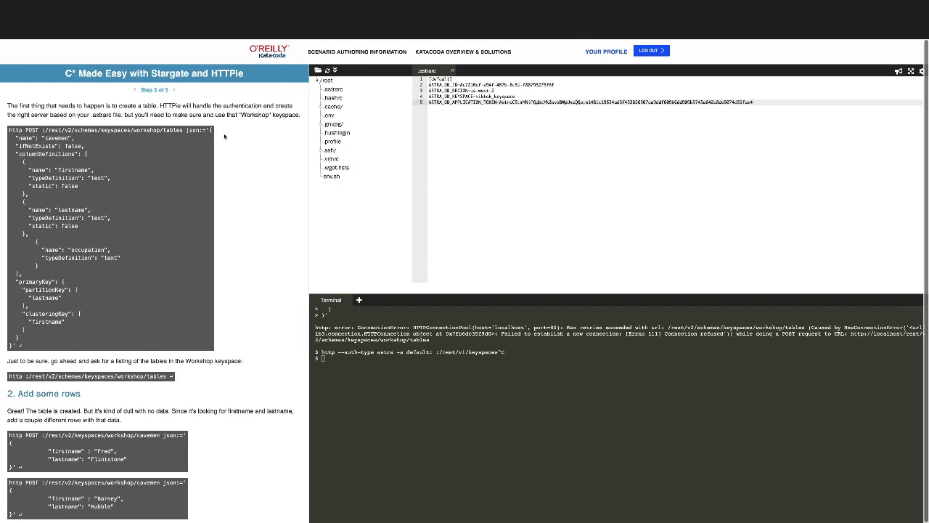
pyautogui.moveTo(310, 156)
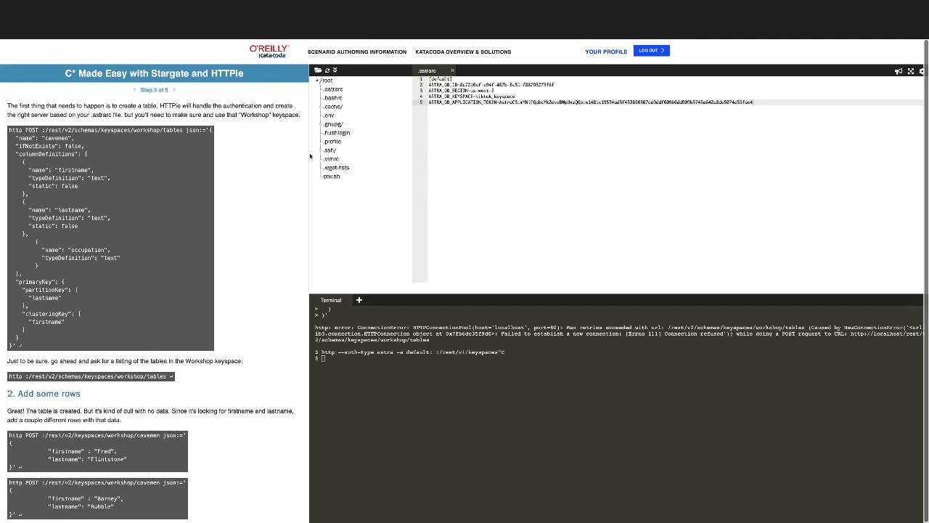
pyautogui.moveTo(133, 87)
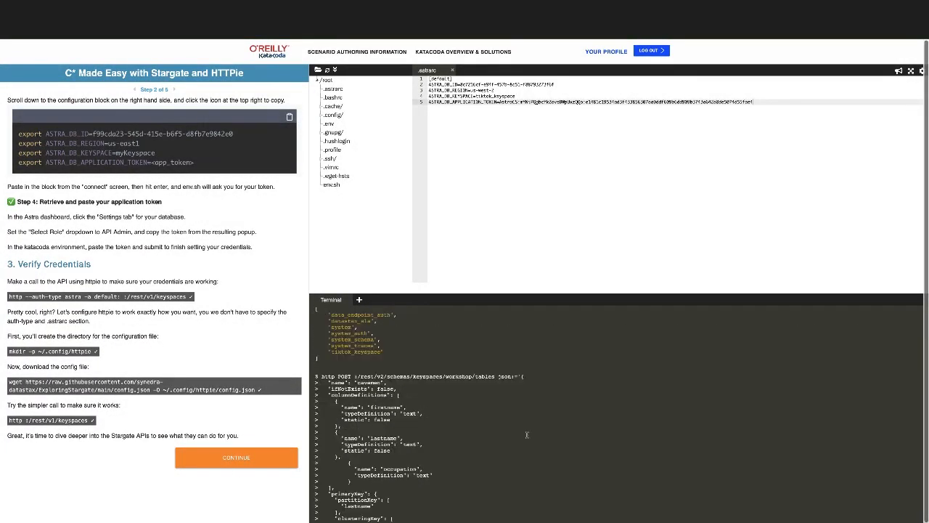
# Return to Step 3, run the table POST, and read the keyspace-does-not-exist error.
pyautogui.click(236, 457)
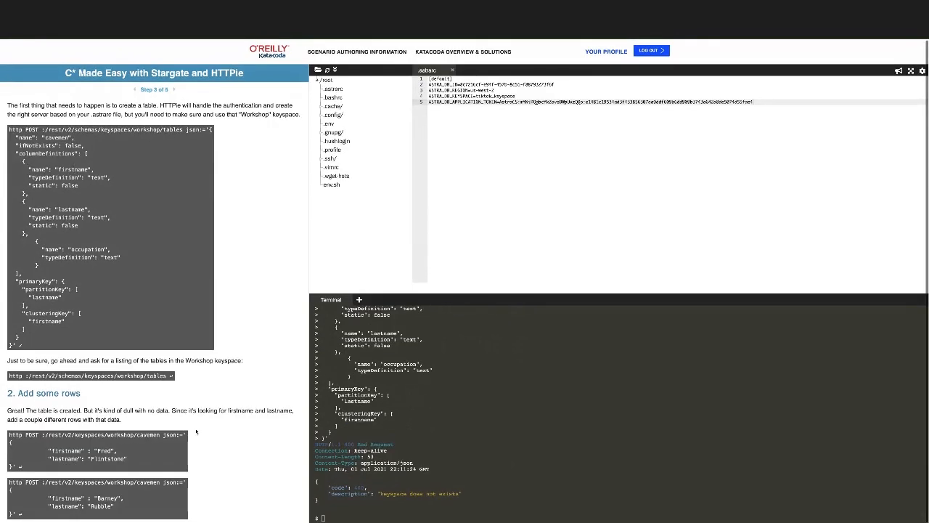
pyautogui.scroll(3)
pyautogui.write('^workshop^tiktok')
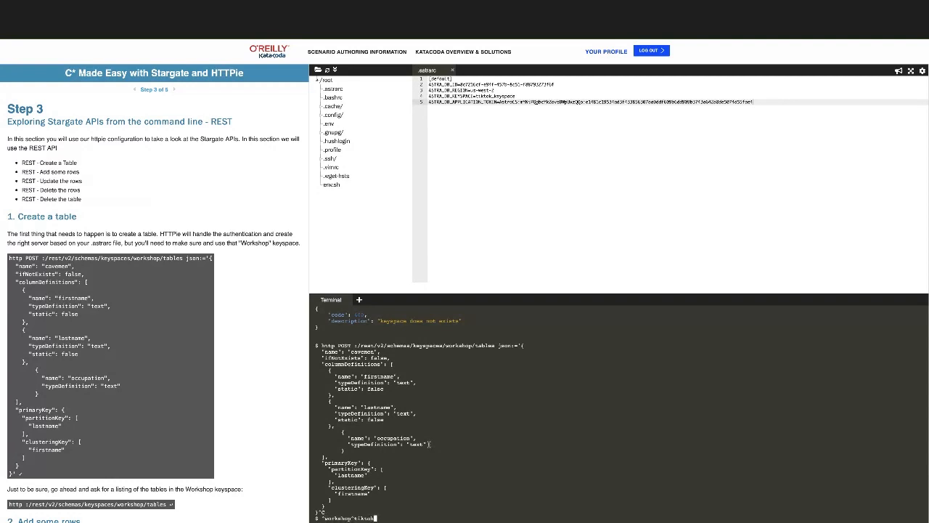
# Create the cavemen table in tiktok_keyspace, then attempt the Fred and Barney row POSTs.
pyautogui.write('_keyspace')
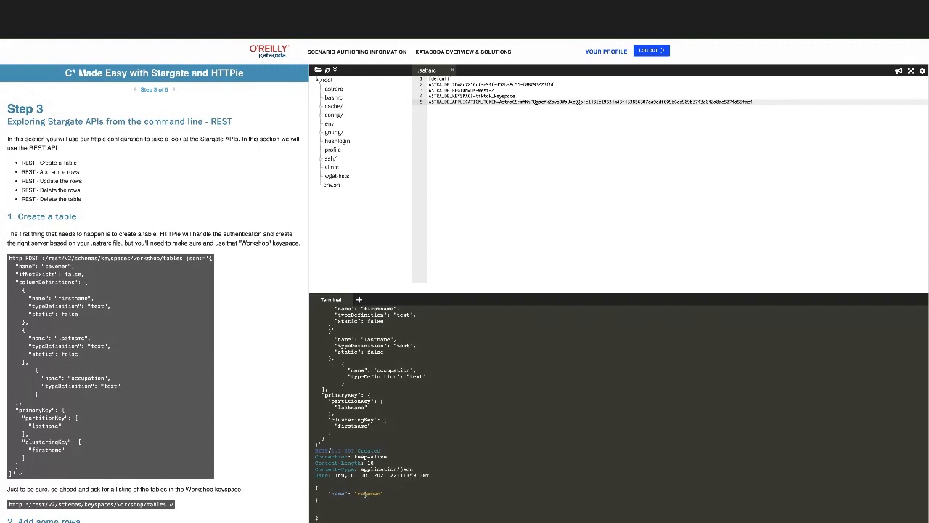
pyautogui.scroll(-3)
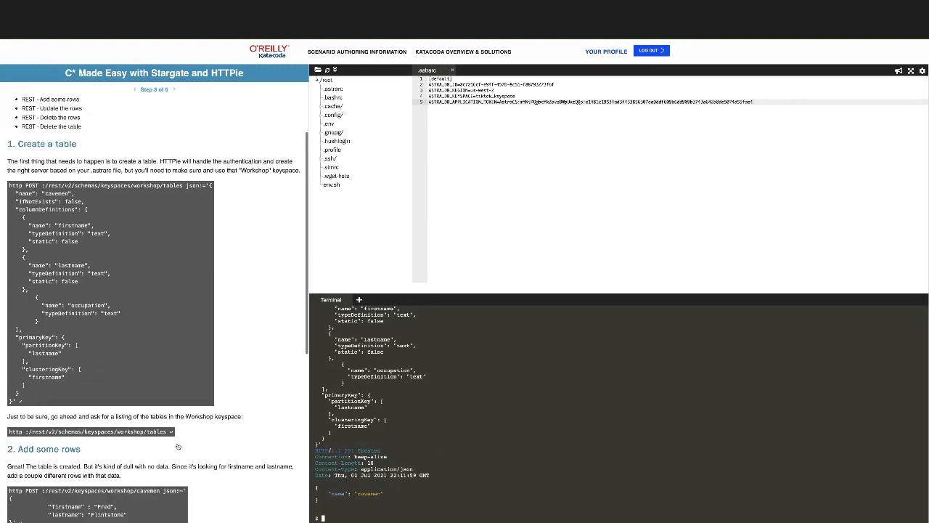
pyautogui.scroll(-3)
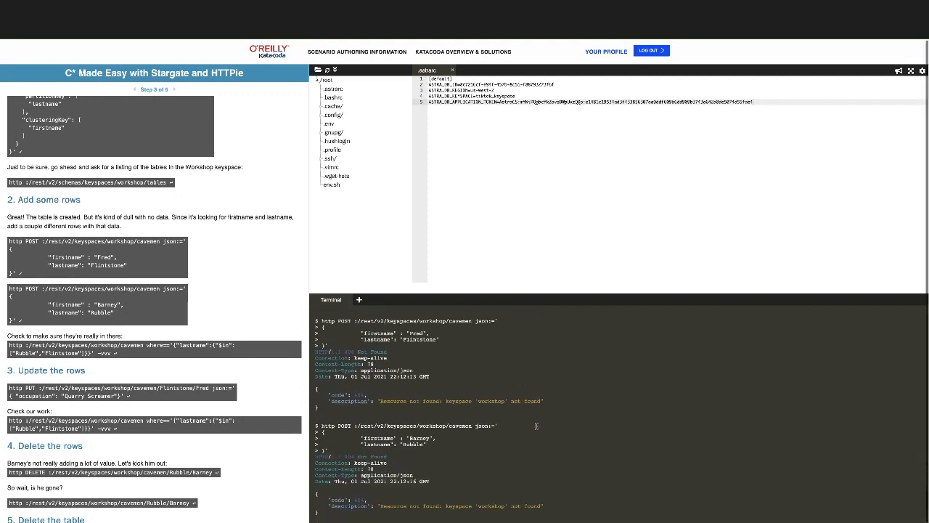
# Re-run the Barney and Fred row POSTs with tiktok_keyspace replacing workshop.
pyautogui.scroll(-3)
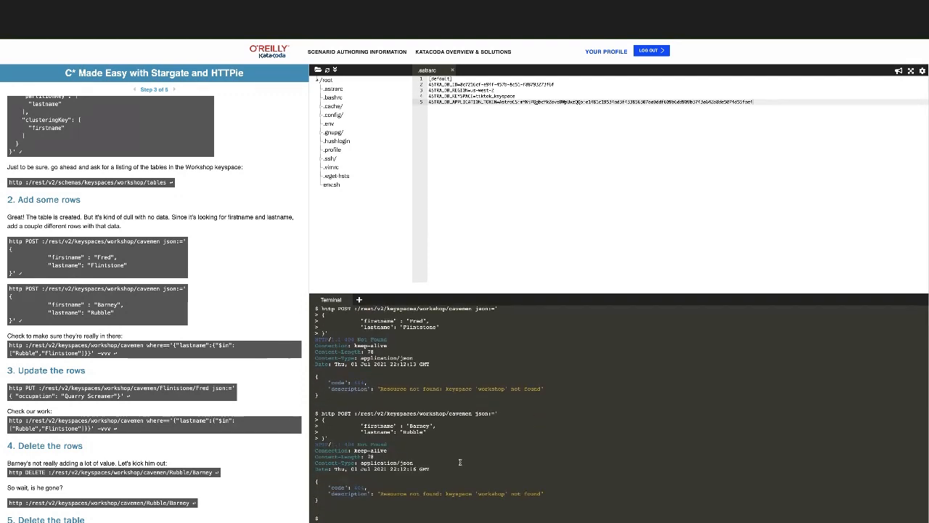
pyautogui.scroll(-3)
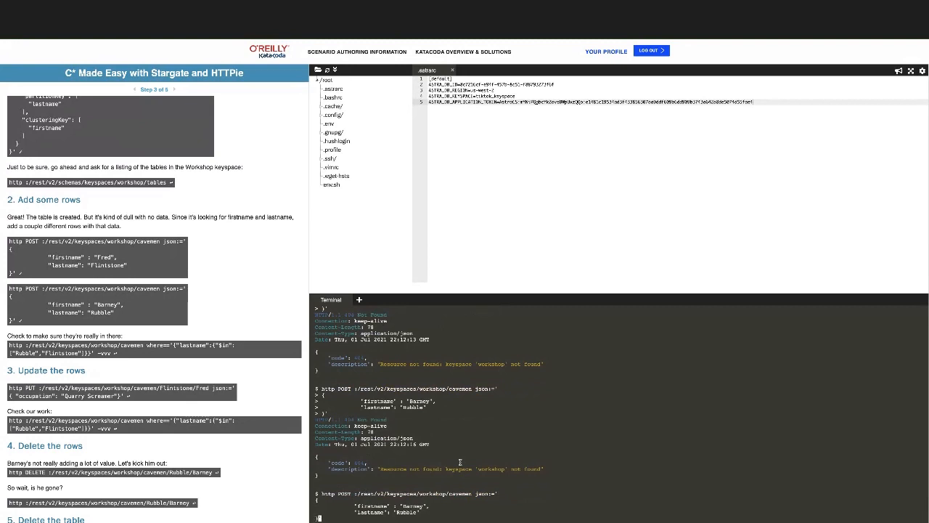
pyautogui.scroll(-3)
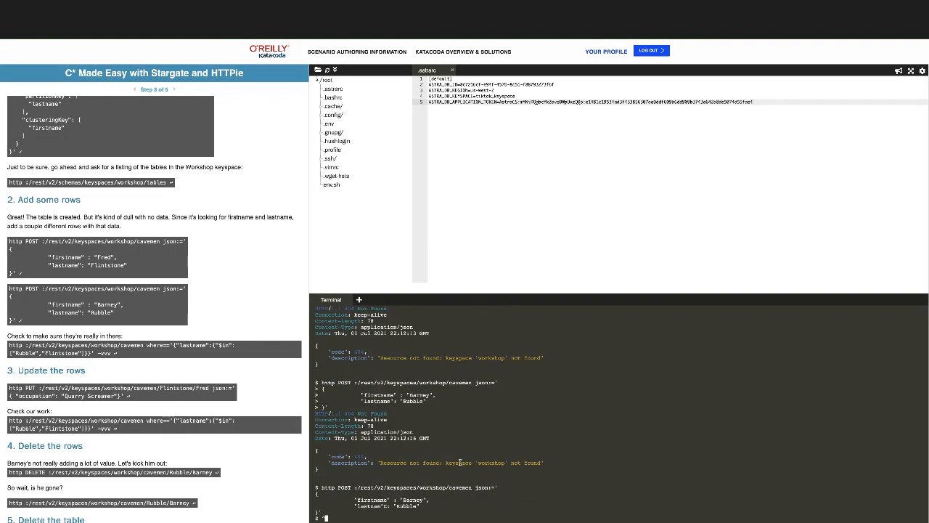
pyautogui.write('workshop')
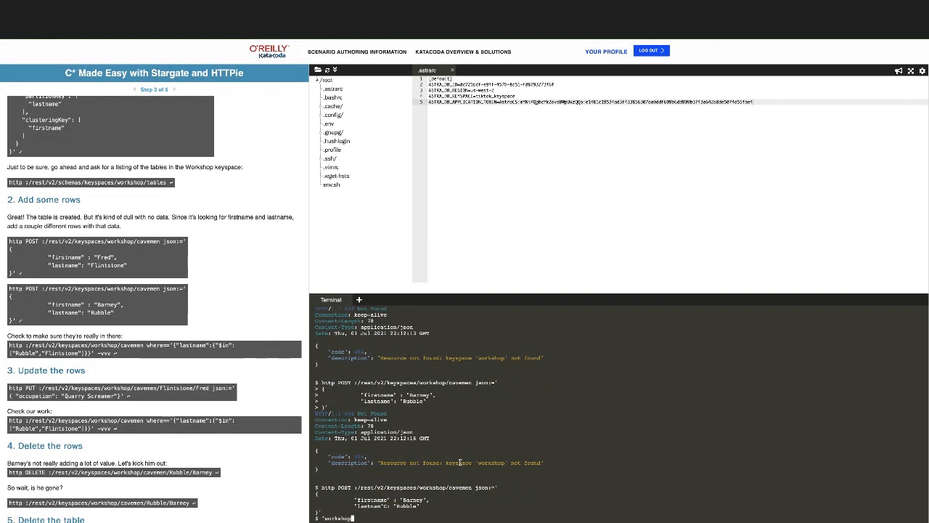
pyautogui.write('tlke')
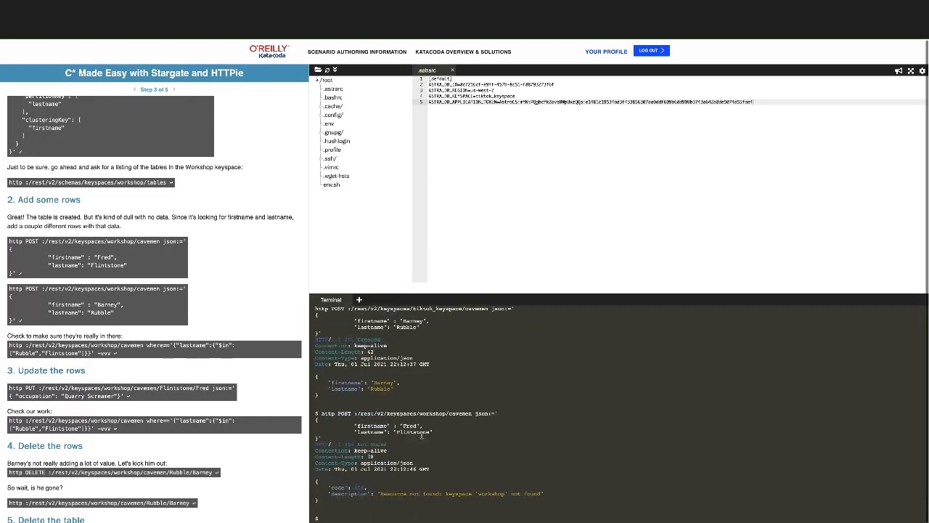
pyautogui.scroll(-3)
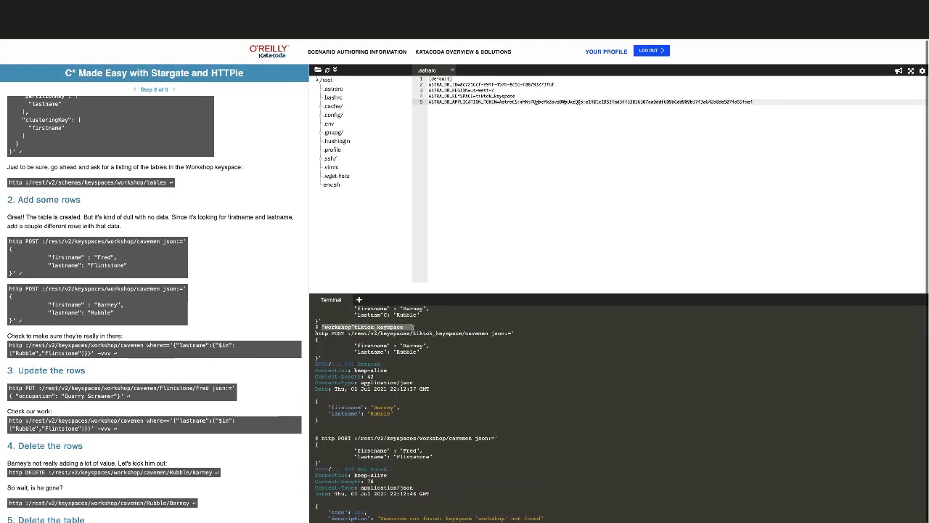
pyautogui.scroll(-3)
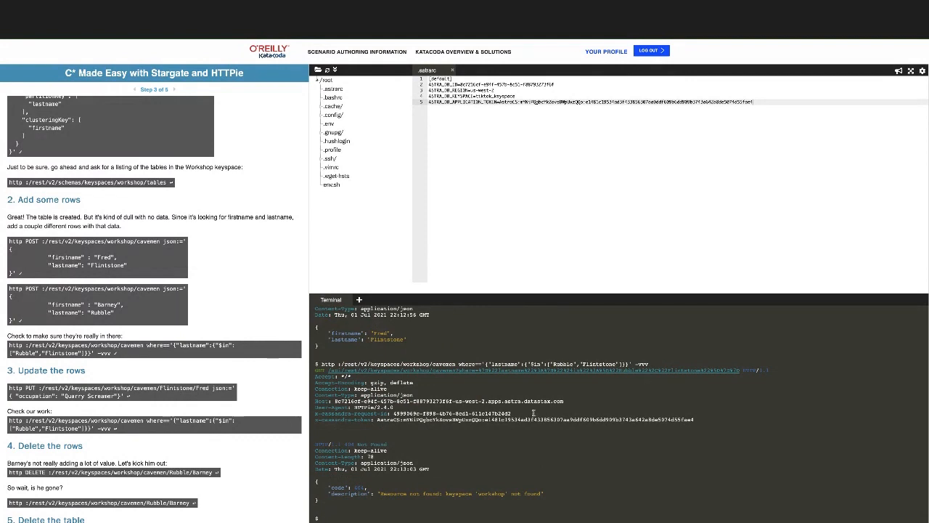
# Run the Rubble/Flintstone GET against tiktok_keyspace, returning both rows (count 2).
pyautogui.write('workshop')
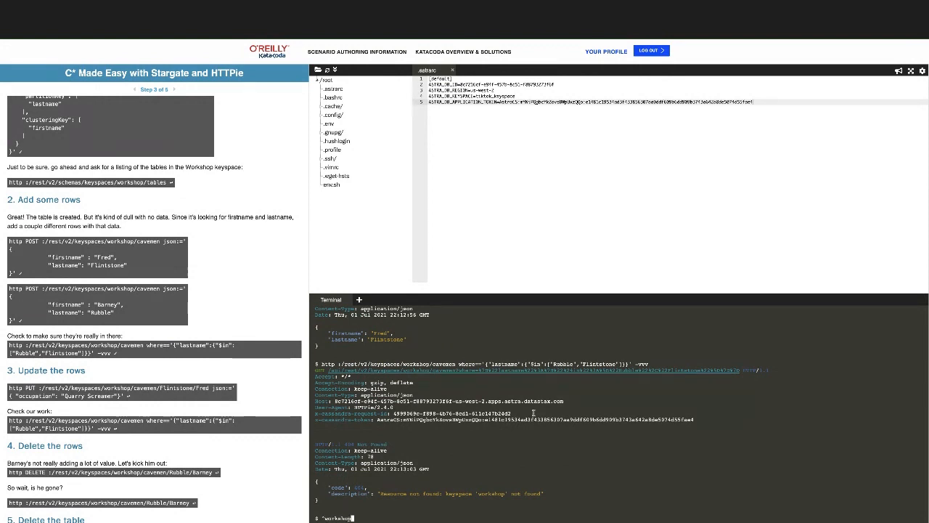
pyautogui.write('ts')
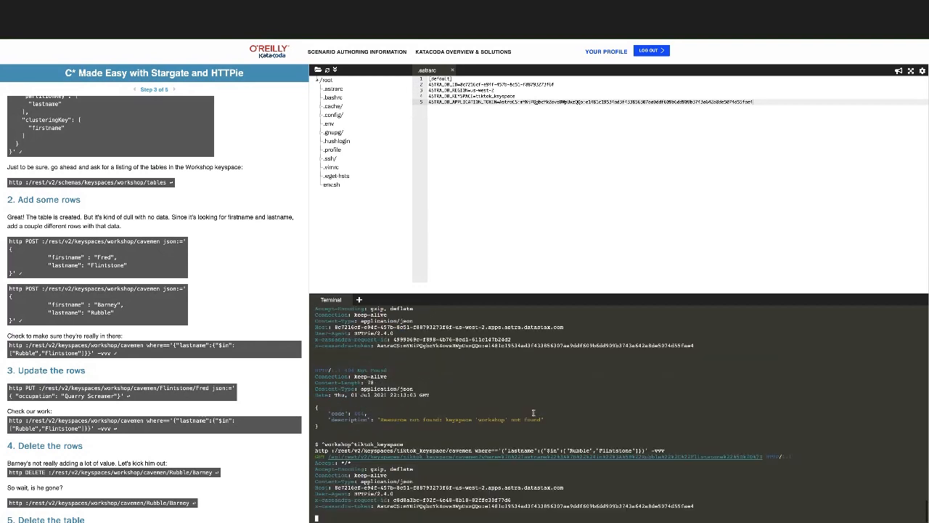
pyautogui.press('Return')
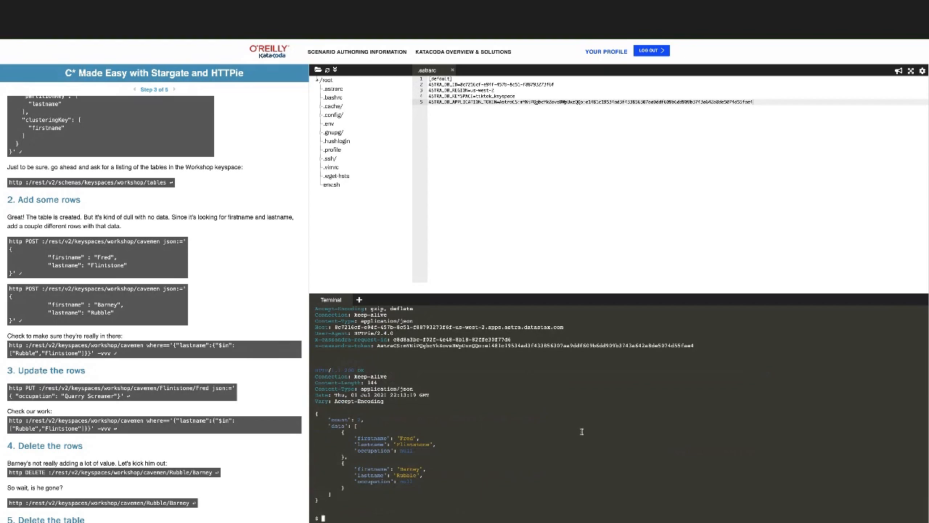
pyautogui.scroll(3)
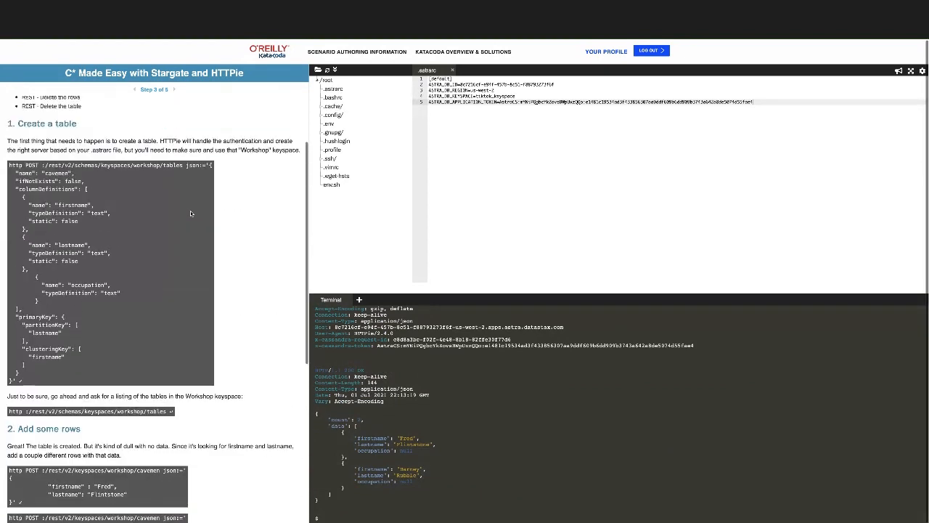
pyautogui.scroll(3)
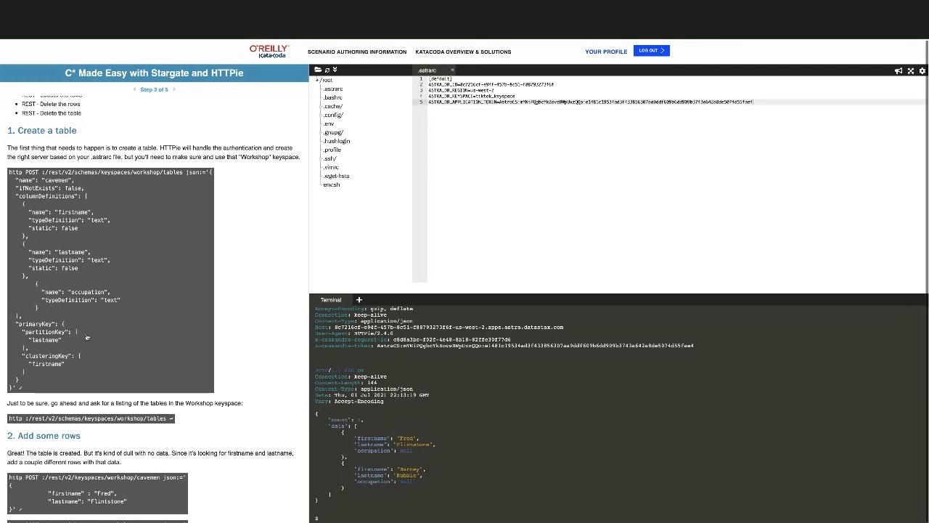
pyautogui.moveTo(72, 255)
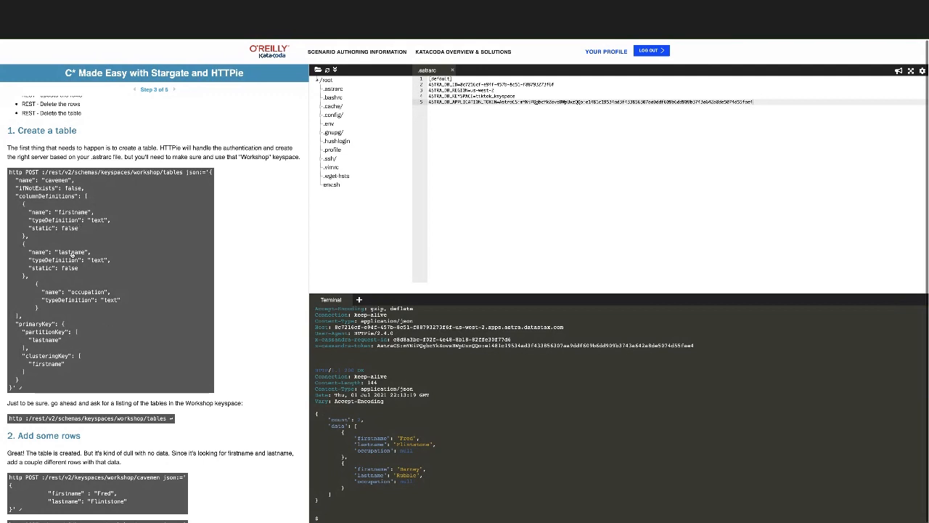
pyautogui.scroll(-3)
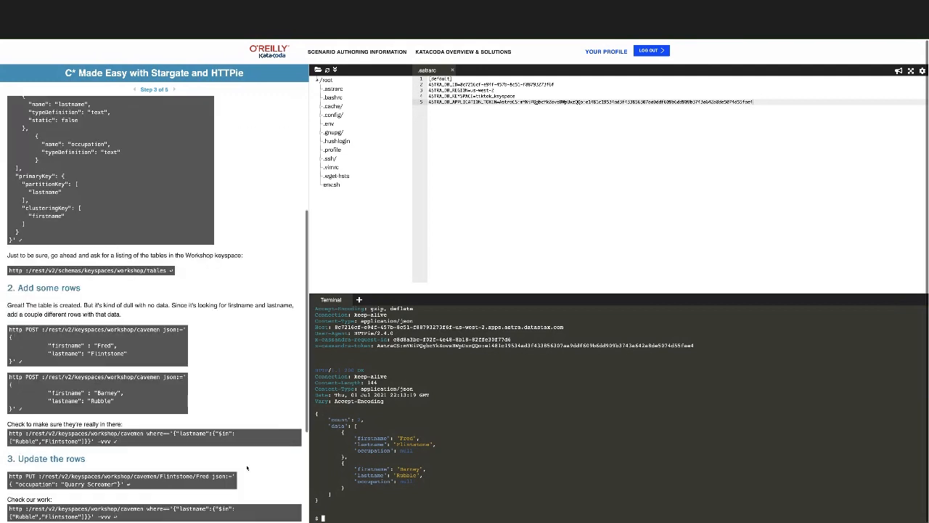
# Scroll to the PUT result updating Fred Flintstone's occupation to Quarry Screamer in tiktok_keyspace.
pyautogui.scroll(-3)
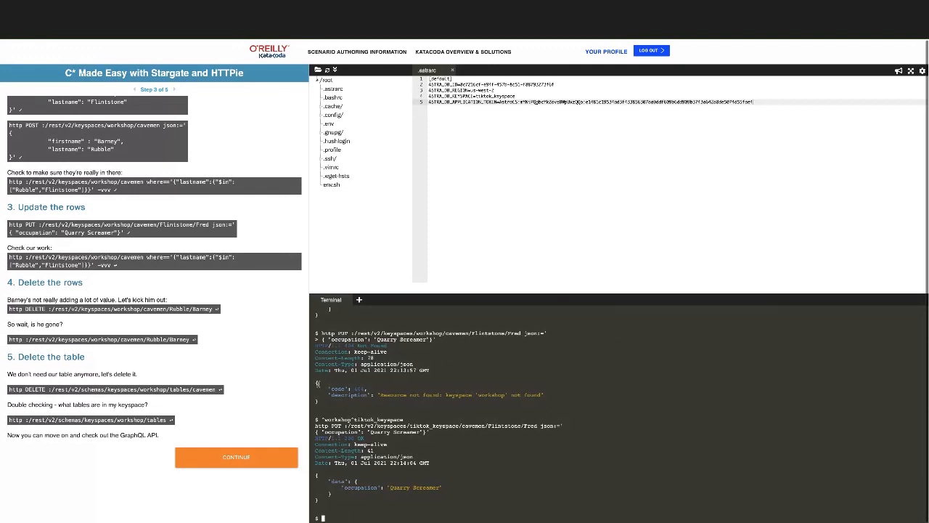
pyautogui.moveTo(158, 283)
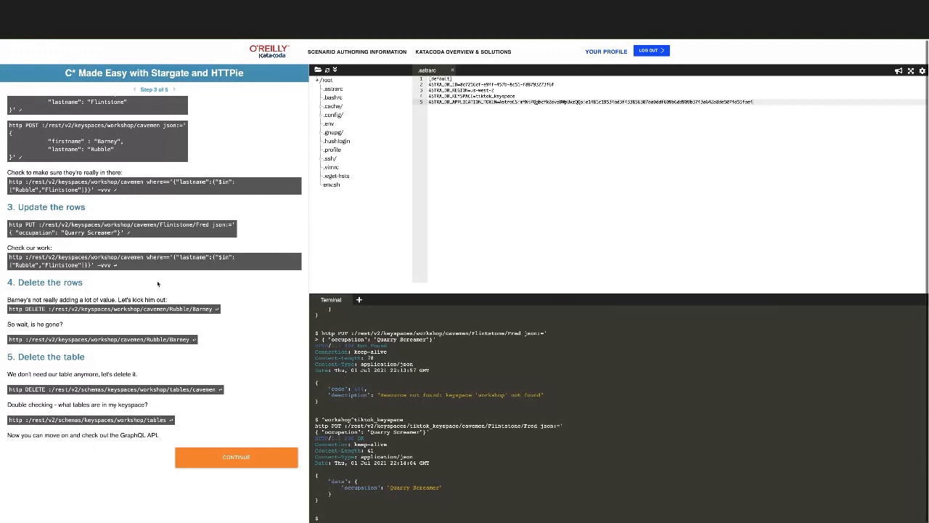
pyautogui.moveTo(173, 314)
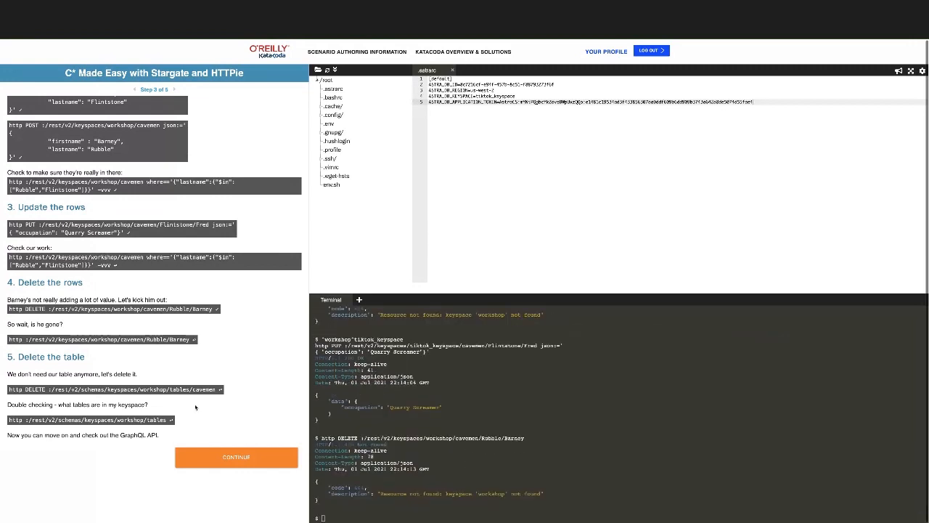
pyautogui.moveTo(33, 247)
pyautogui.write('^workshop^tiktok_keyspace')
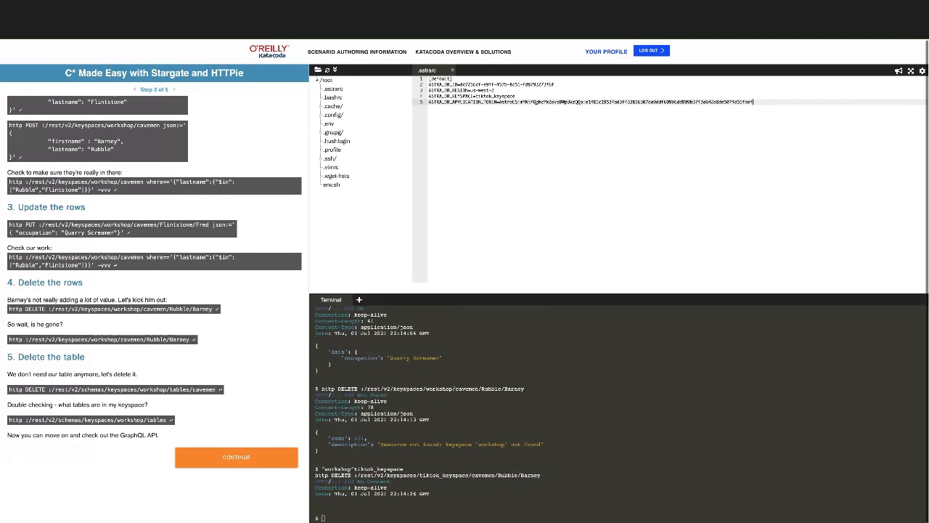
pyautogui.moveTo(584, 245)
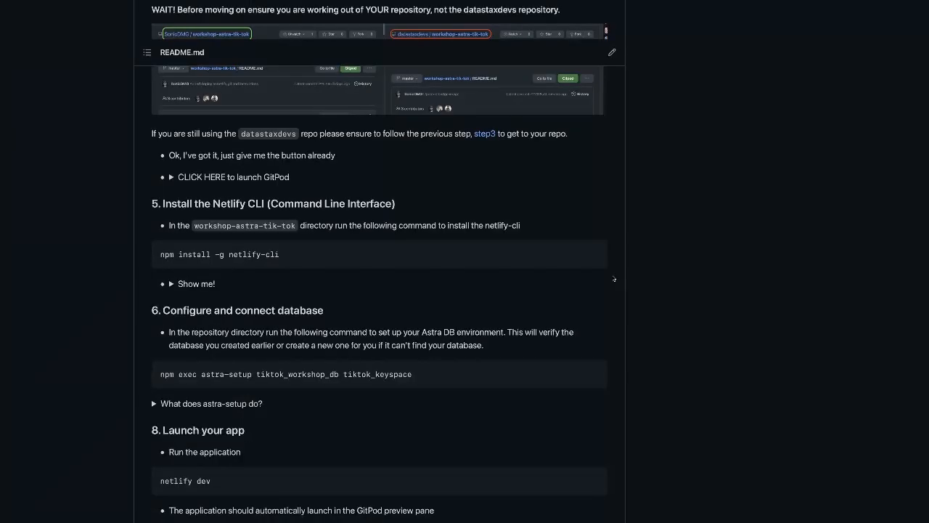
# Scroll the workshop-astra-tik-tok README up to the TikTok clone screenshot and Objectives.
pyautogui.scroll(3)
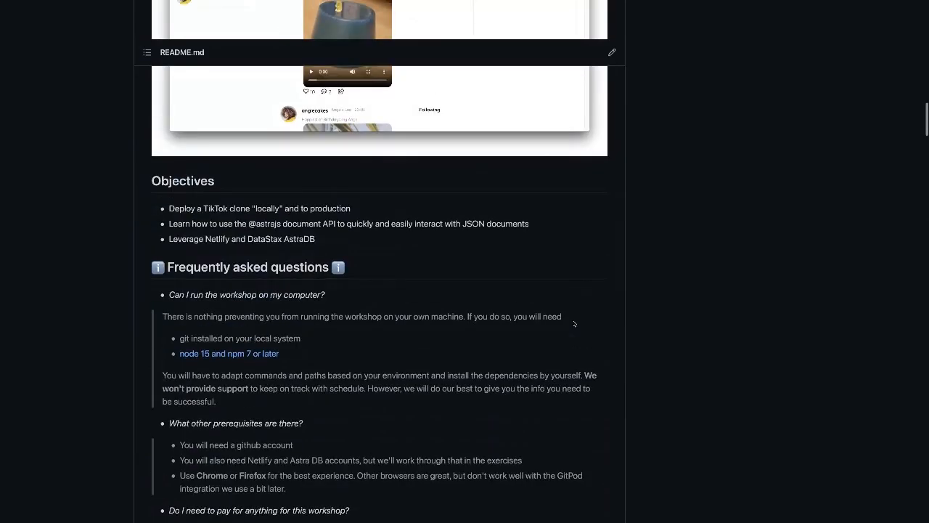
pyautogui.scroll(3)
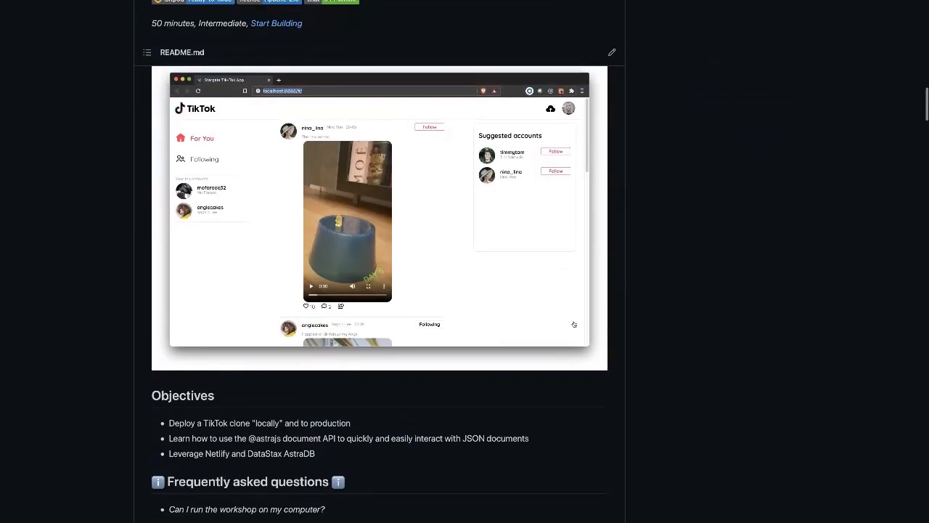